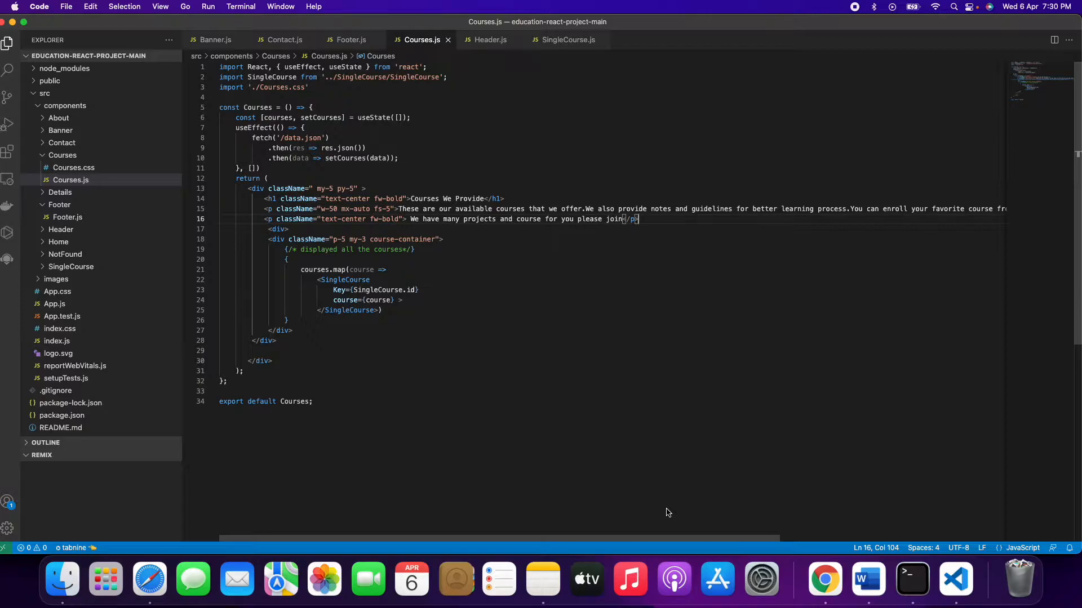
mouse_move(687, 496)
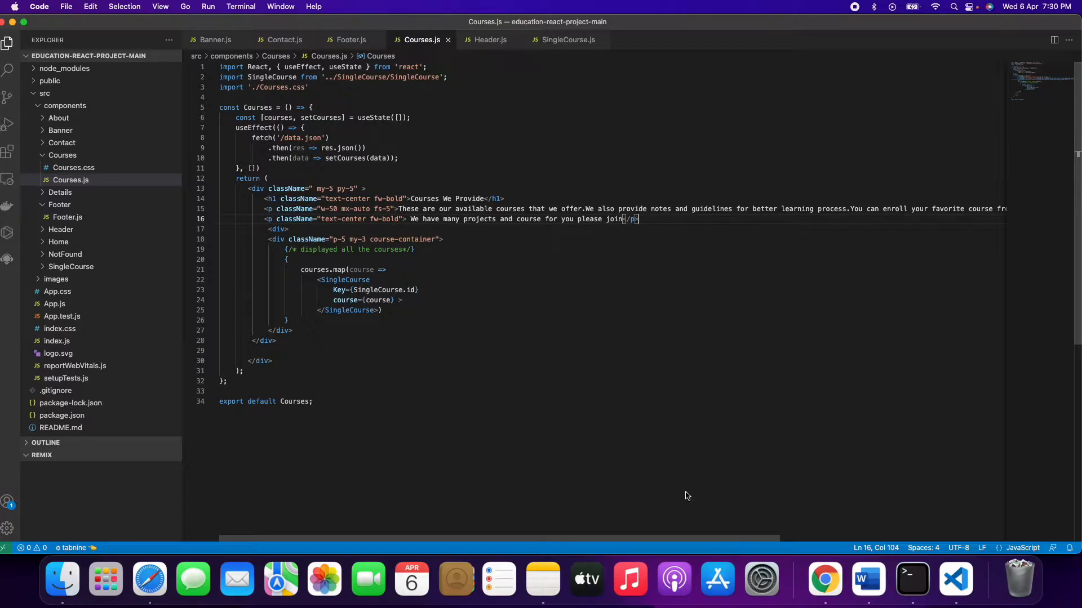
mouse_move(690, 489)
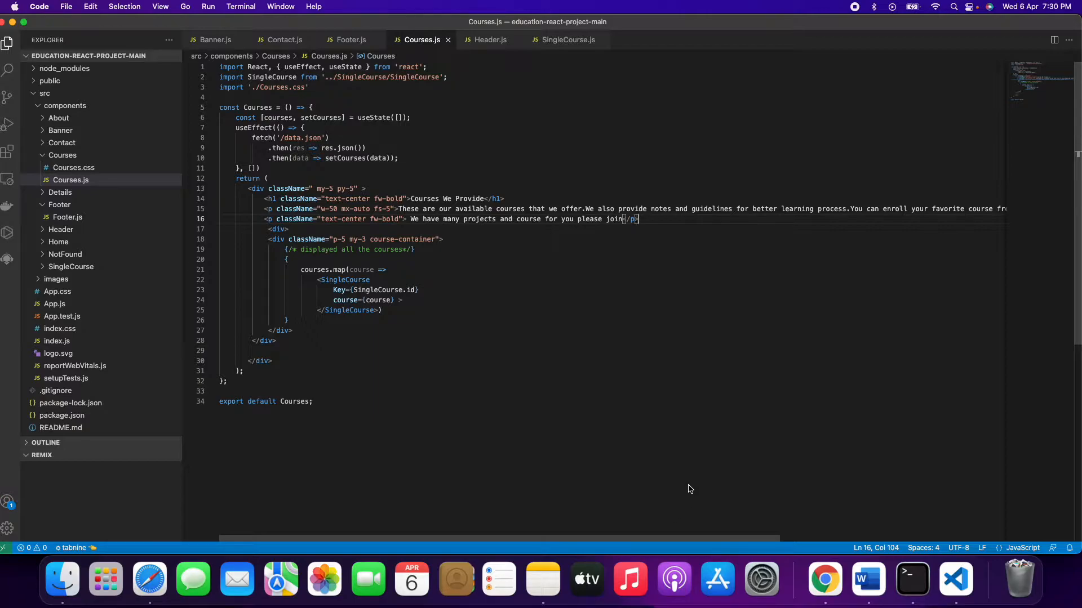
mouse_move(693, 487)
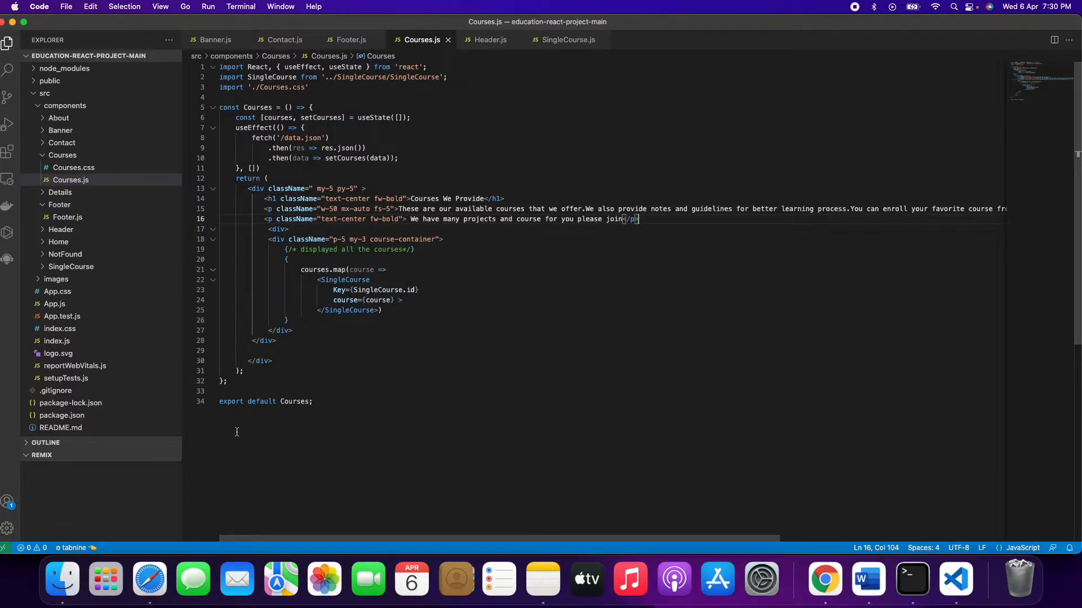
Open package.json, then run npm install and npm start in a new terminal.
click(62, 415)
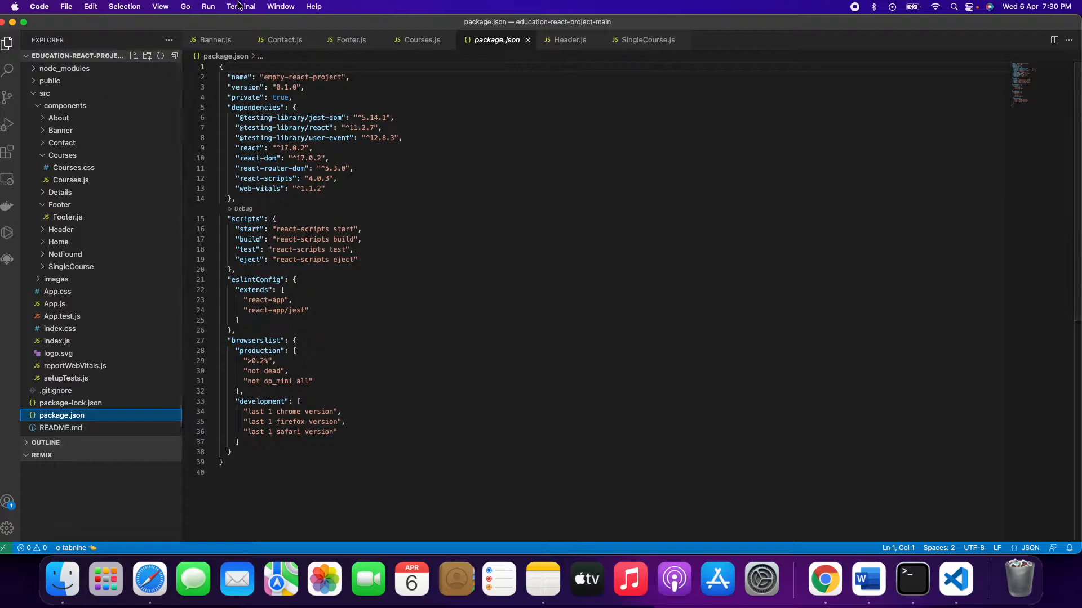
click(240, 7)
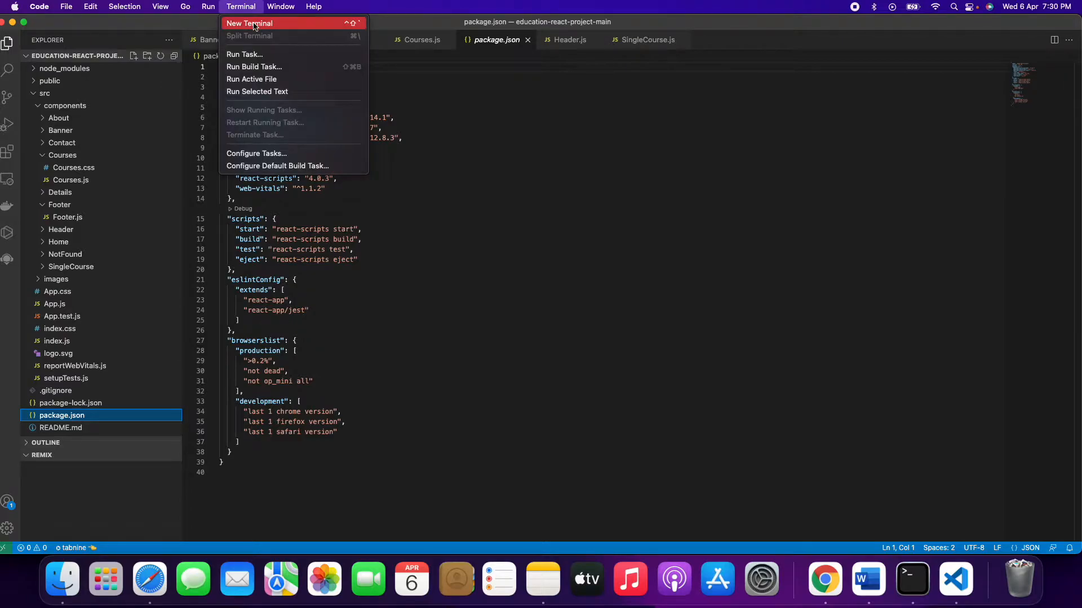
click(250, 23)
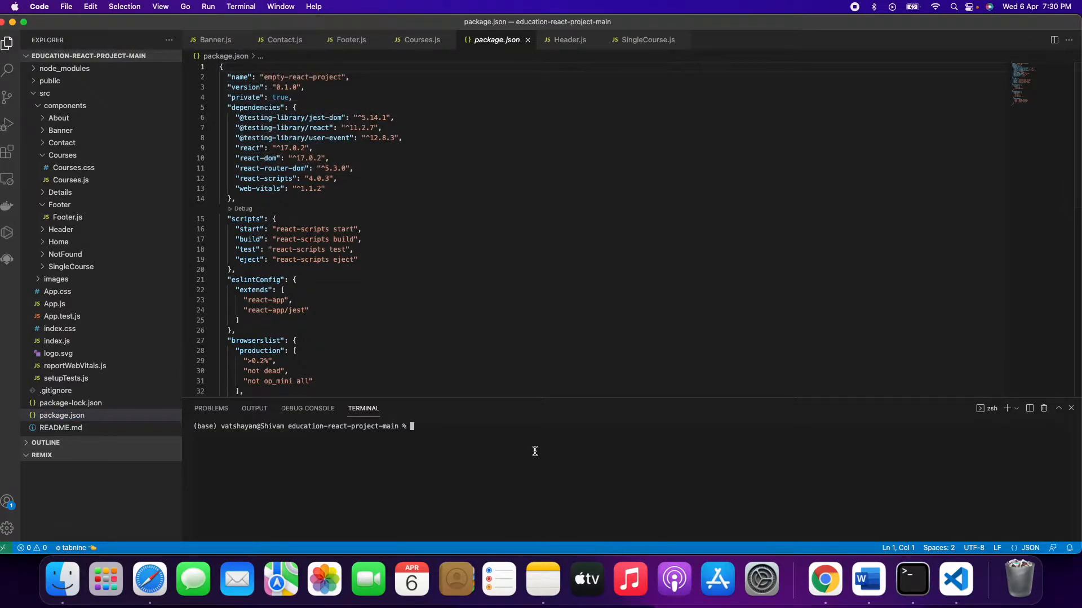
text(npm install)
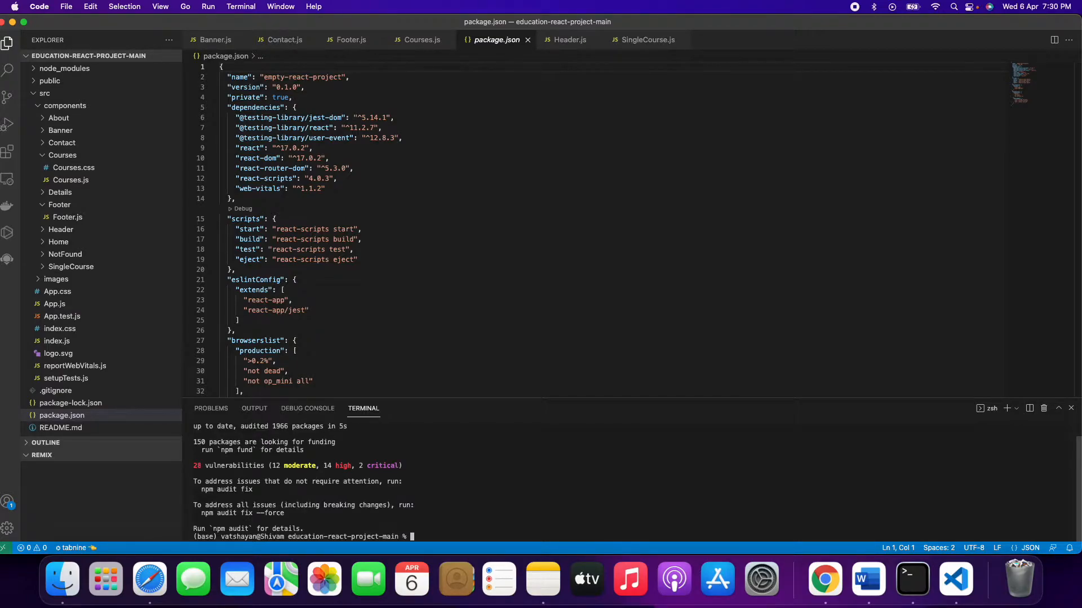
text(npm start)
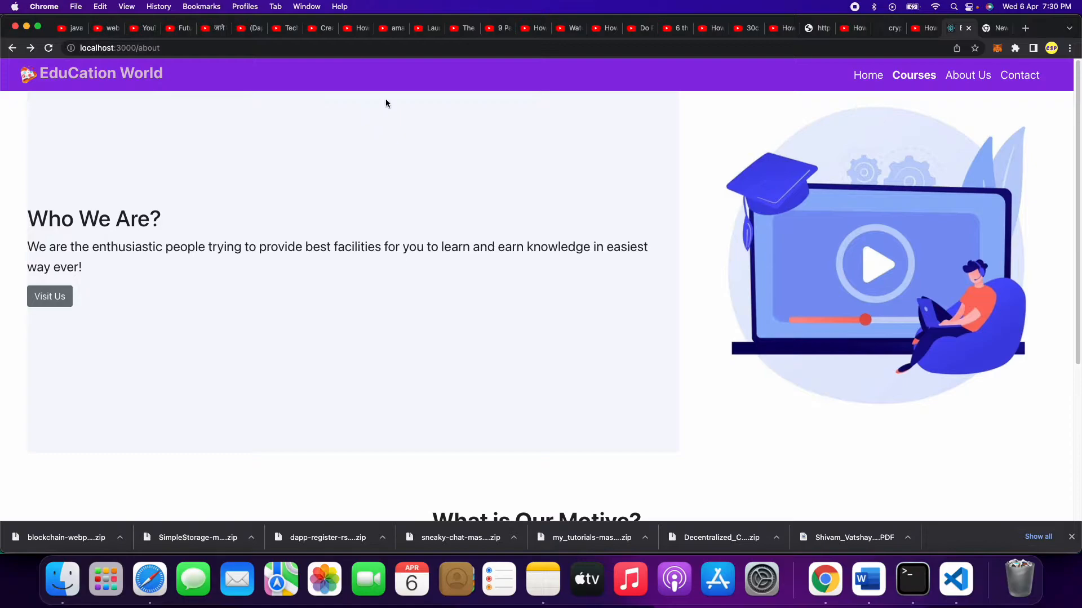
scroll(down, 3)
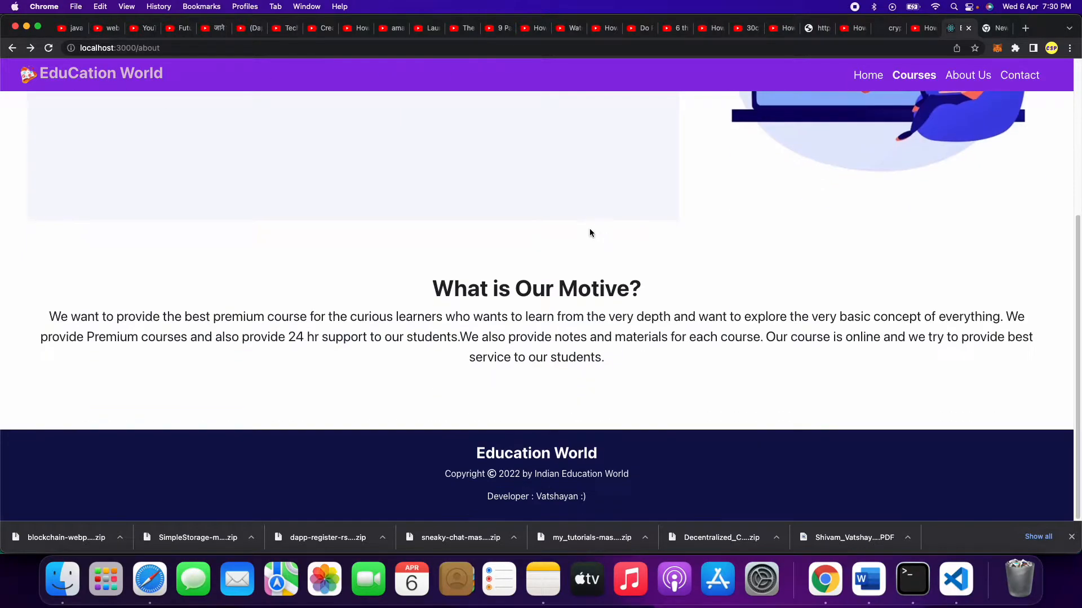
scroll(up, 3)
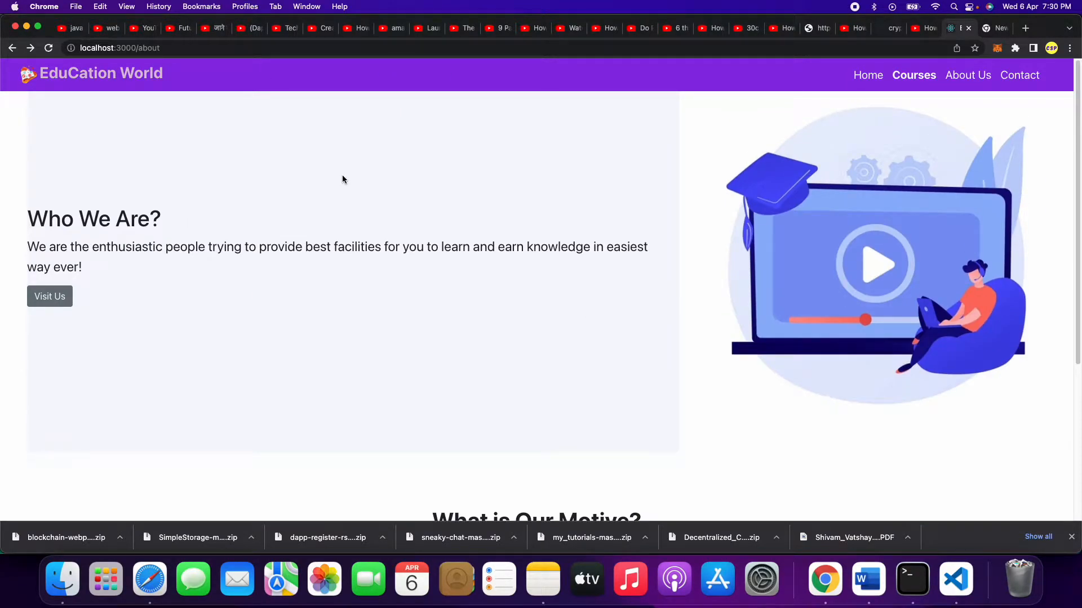
mouse_move(607, 380)
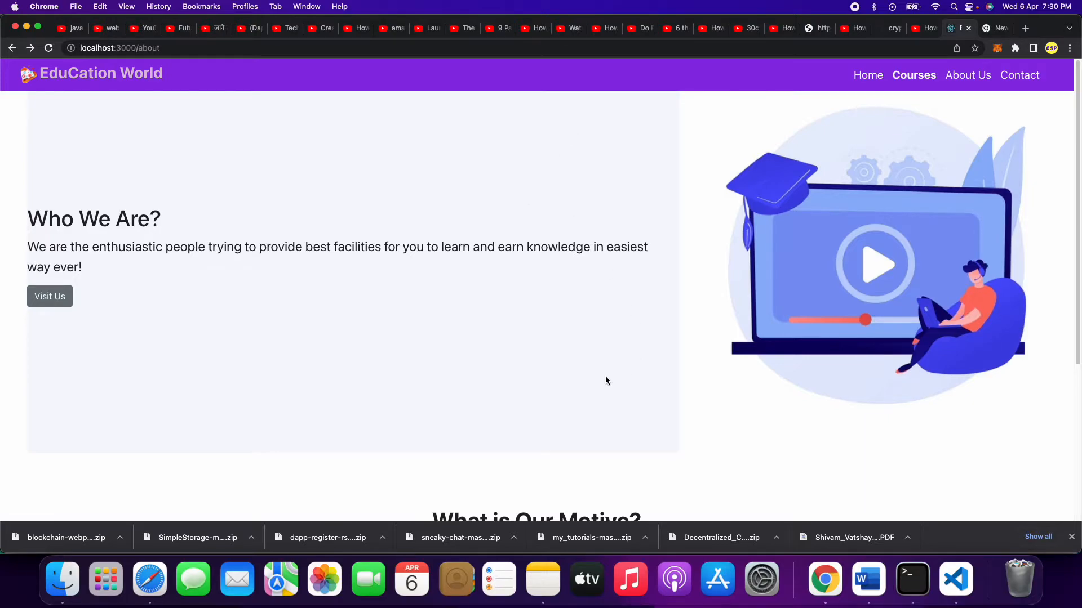
mouse_move(467, 415)
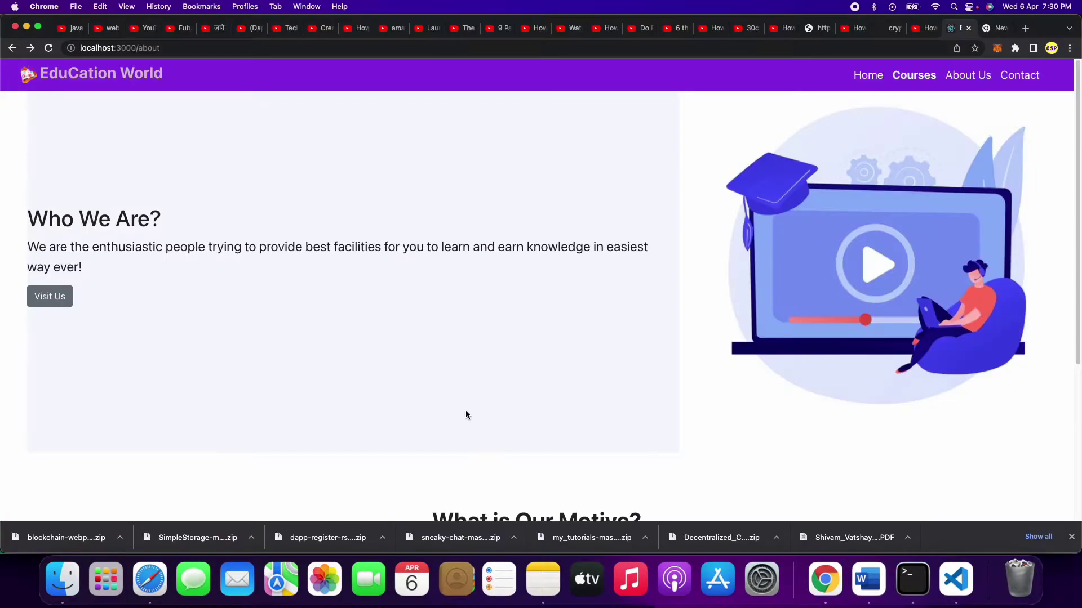
Go to the Education World home page via the logo and scroll through the top-reviewed courses.
click(868, 75)
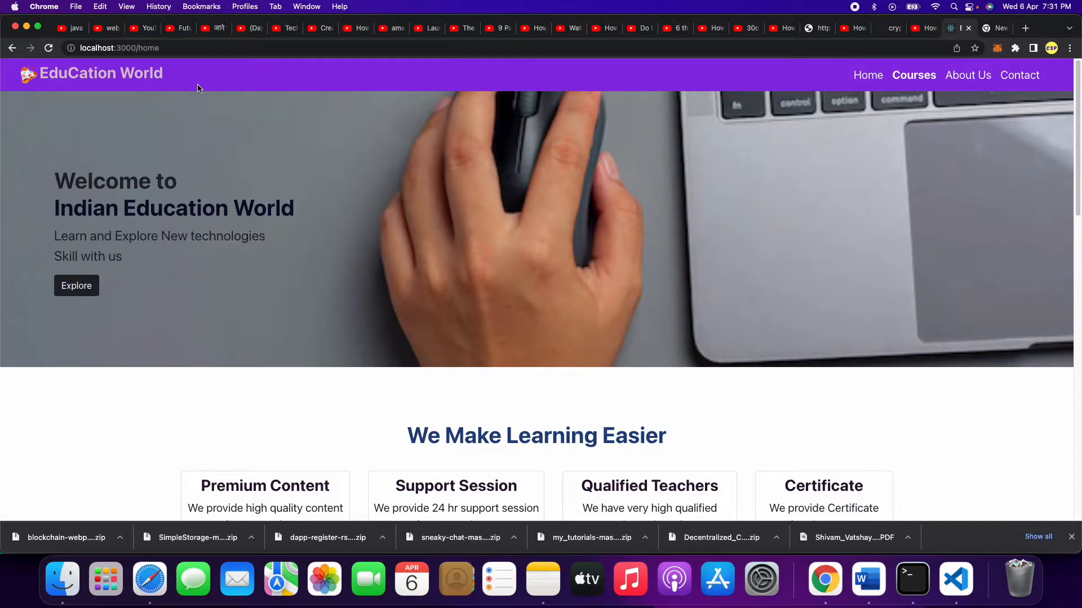
mouse_move(193, 253)
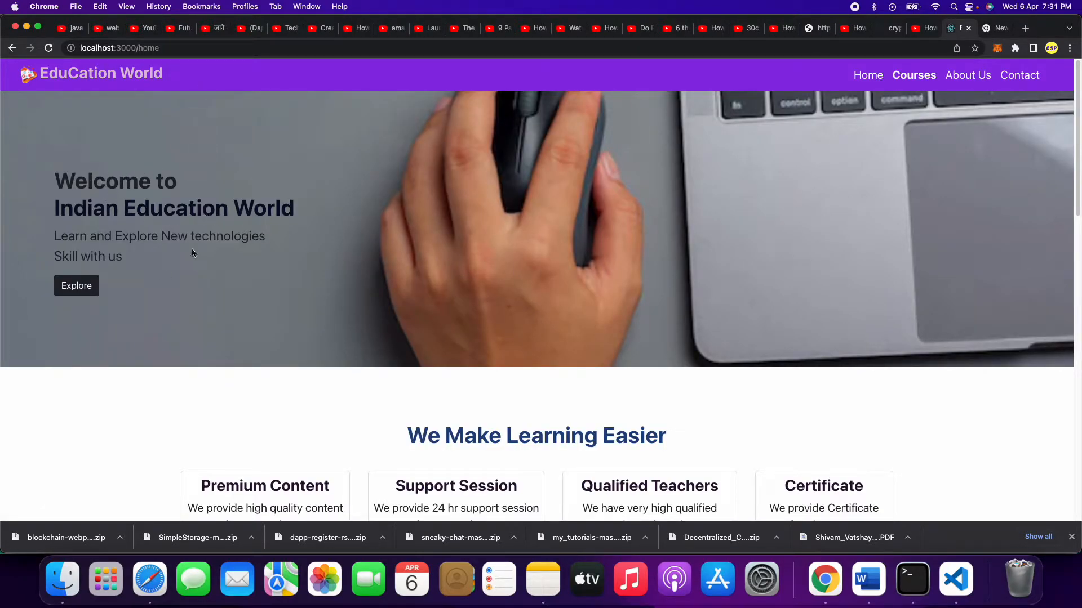
mouse_move(138, 260)
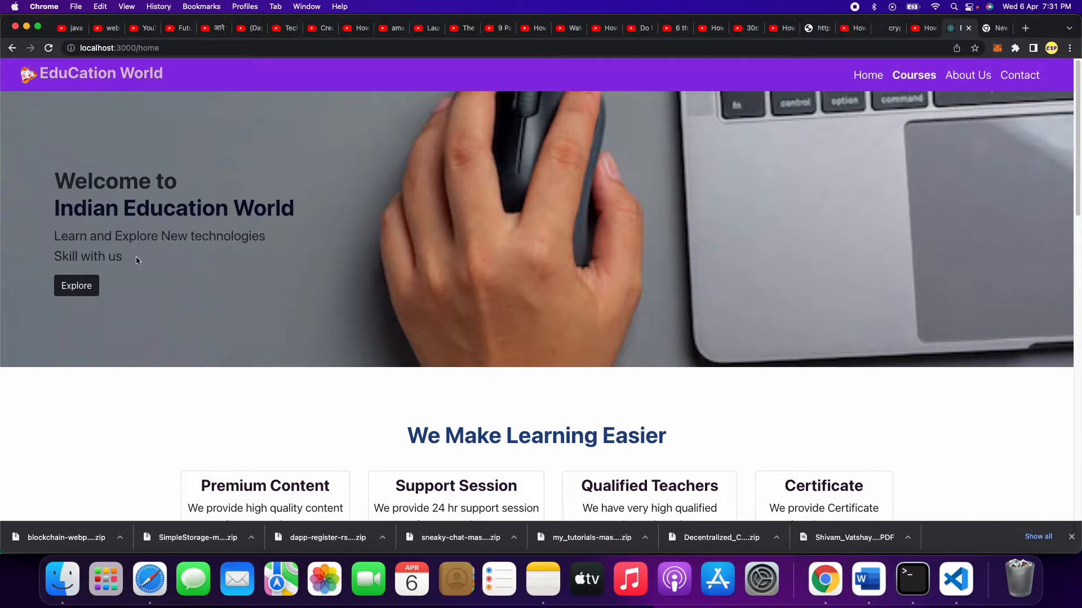
scroll(down, 3)
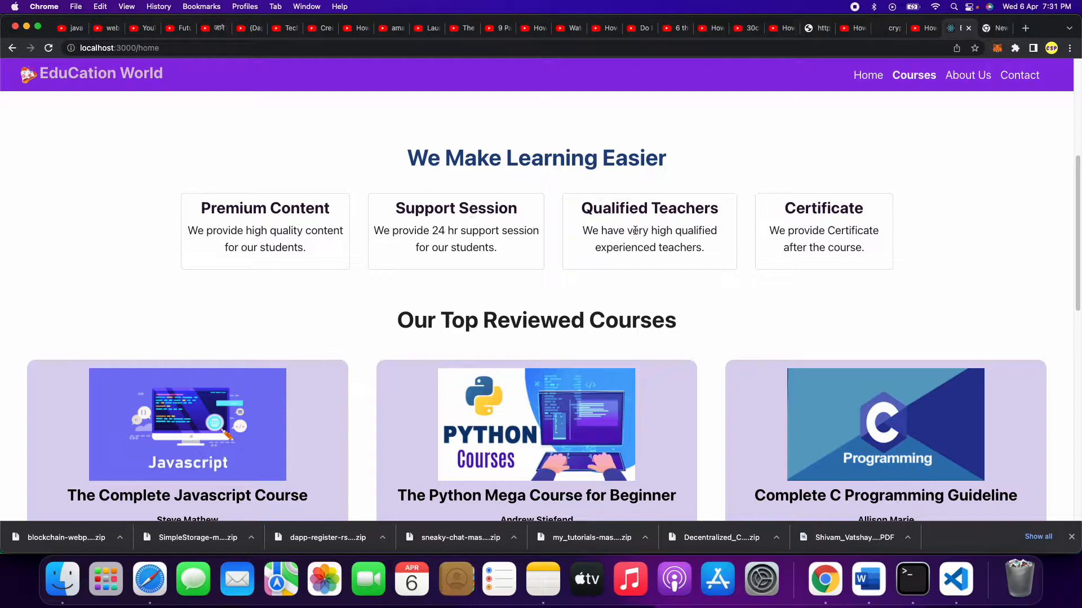
scroll(down, 3)
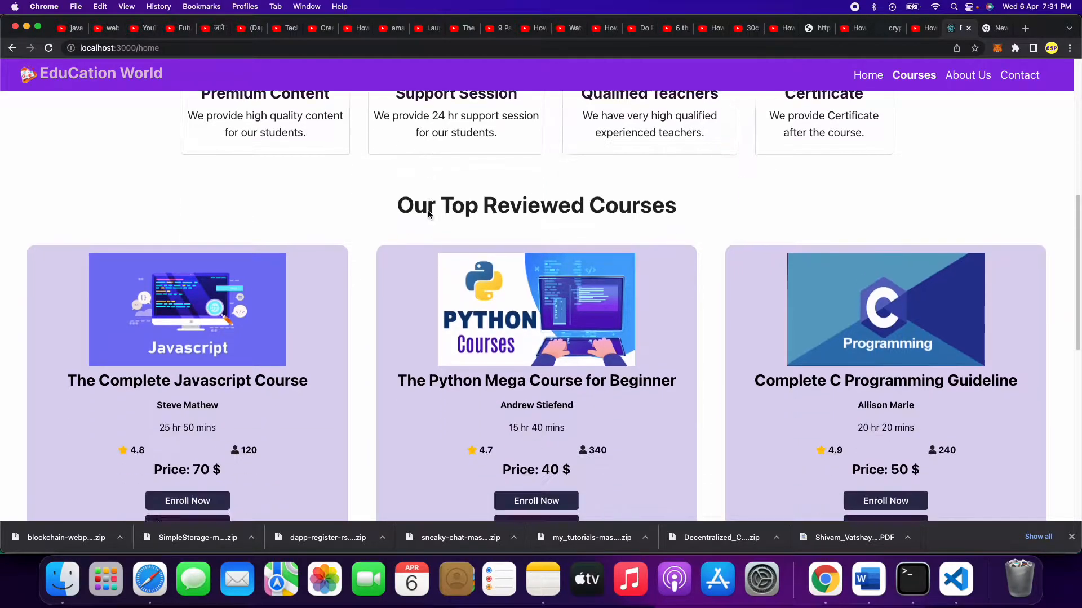
scroll(down, 3)
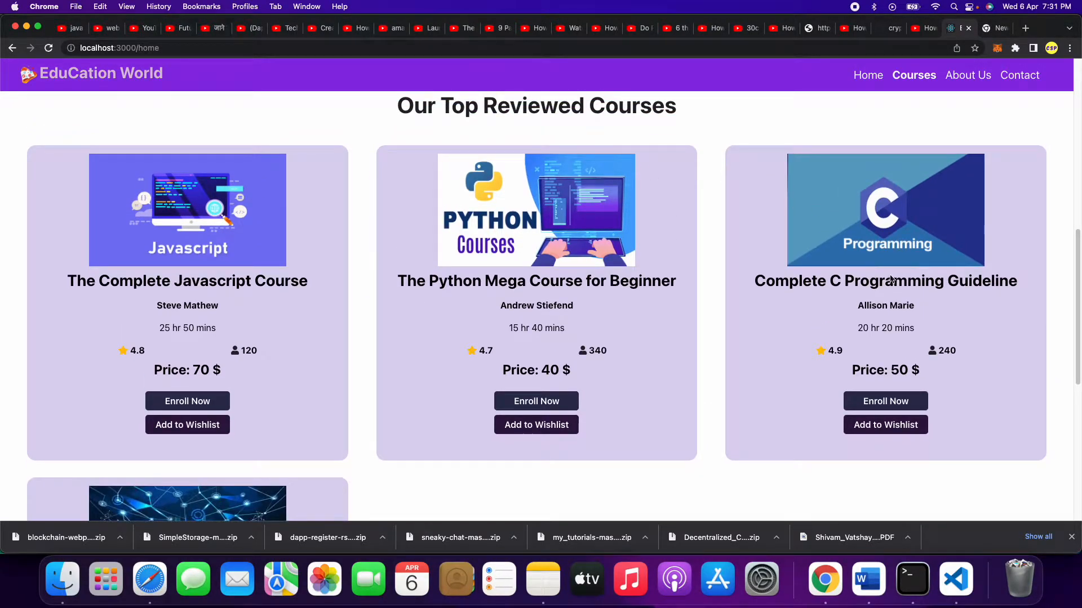
scroll(down, 3)
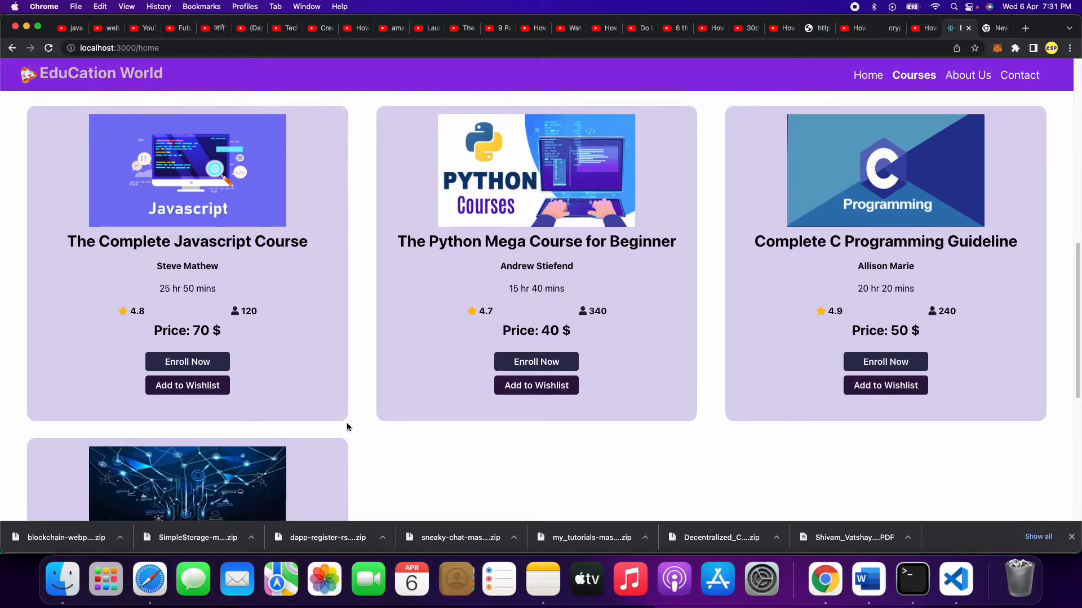
scroll(down, 3)
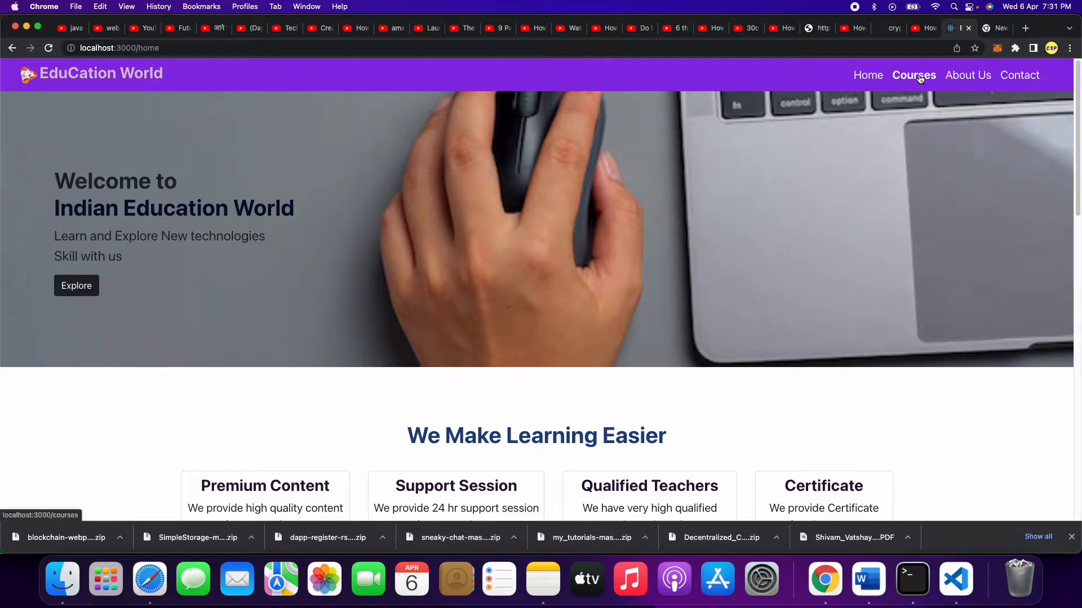
Browse the Courses page's priced course cards, then open the About Us page.
click(914, 74)
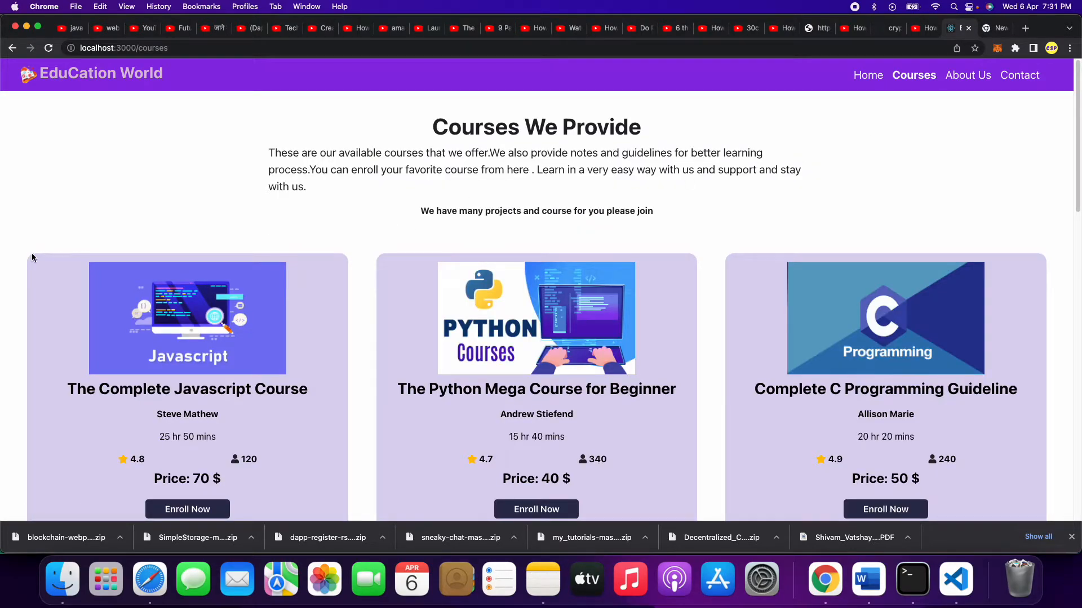
scroll(down, 3)
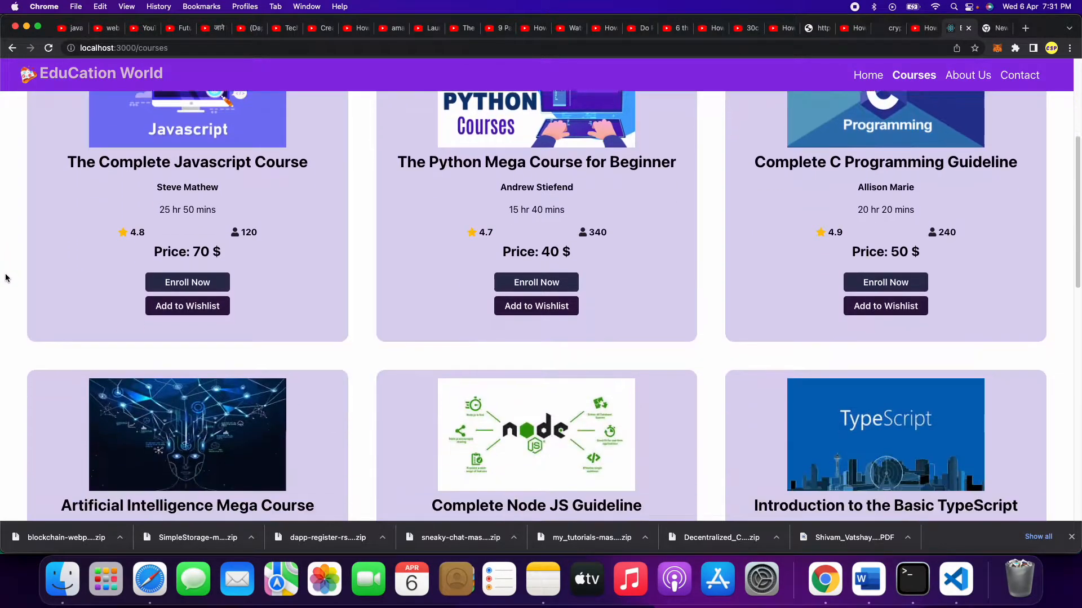
scroll(down, 3)
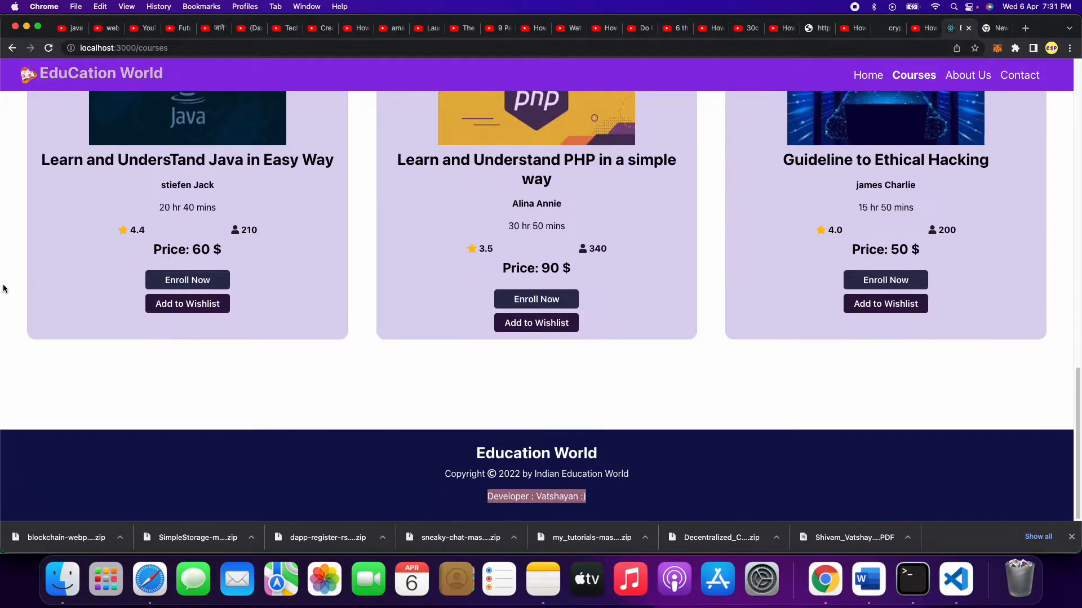
scroll(down, 3)
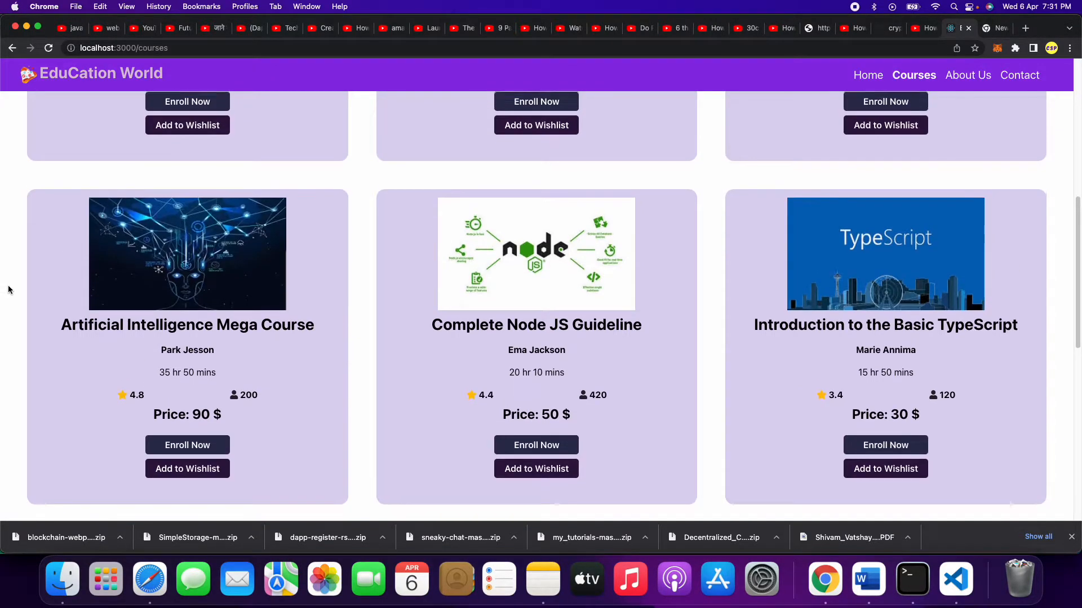
scroll(up, 3)
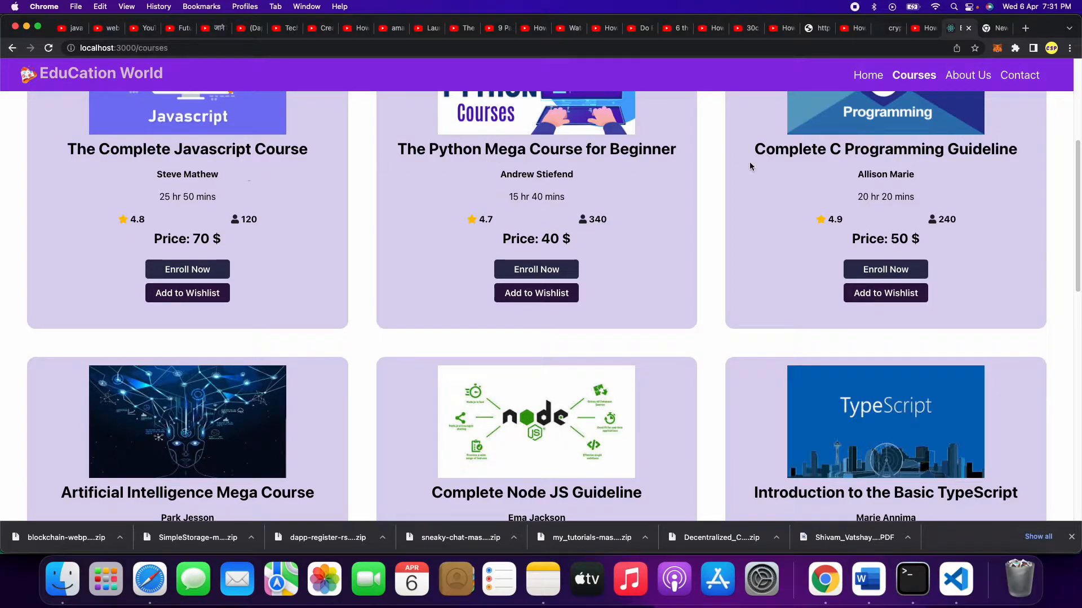
scroll(down, 3)
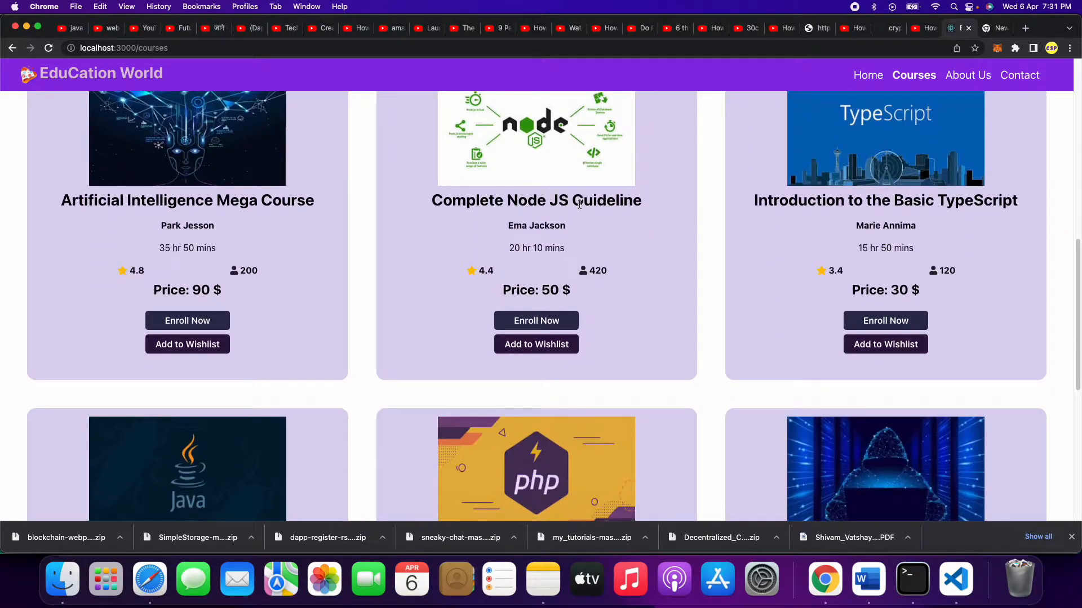
mouse_move(981, 216)
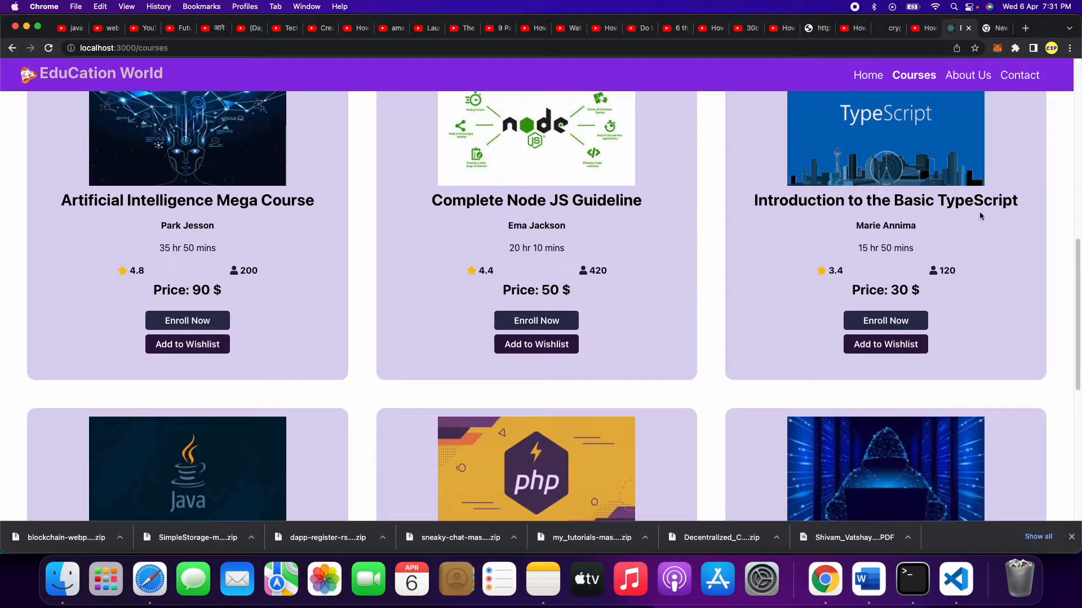
scroll(down, 3)
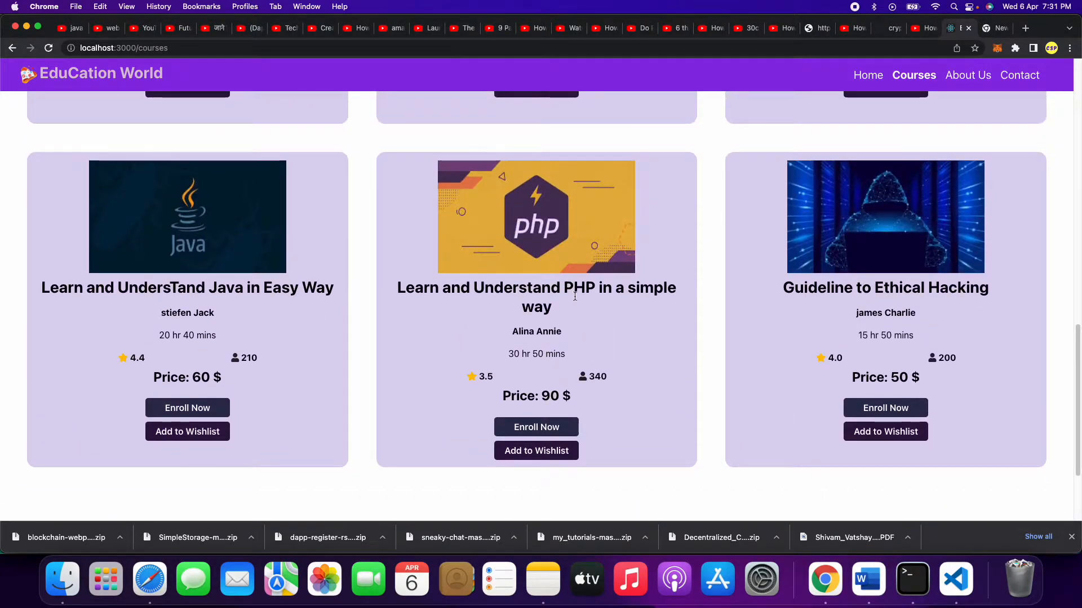
mouse_move(745, 447)
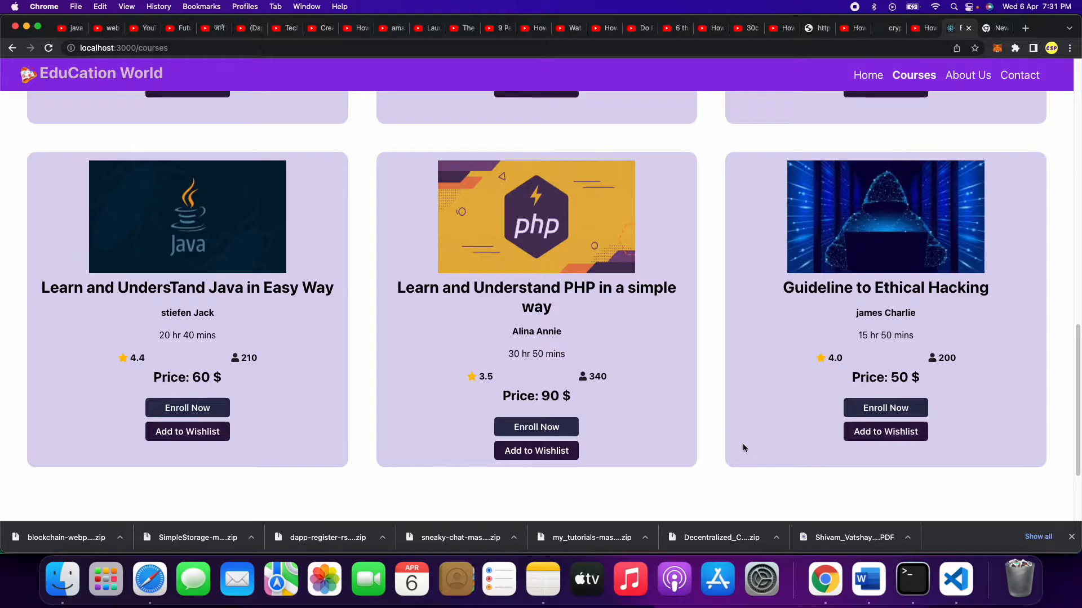
scroll(down, 3)
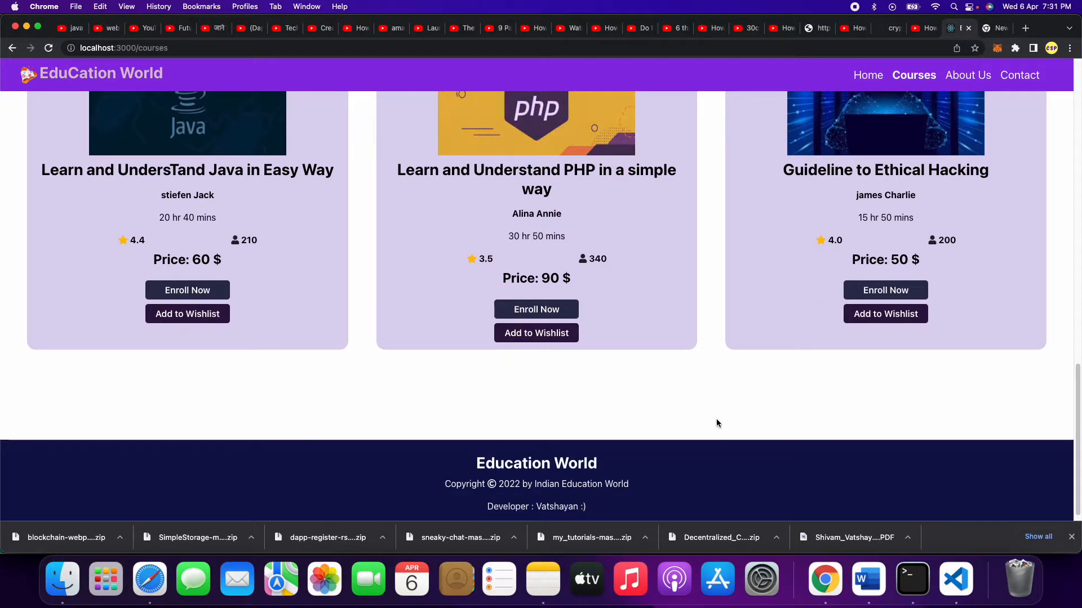
scroll(up, 3)
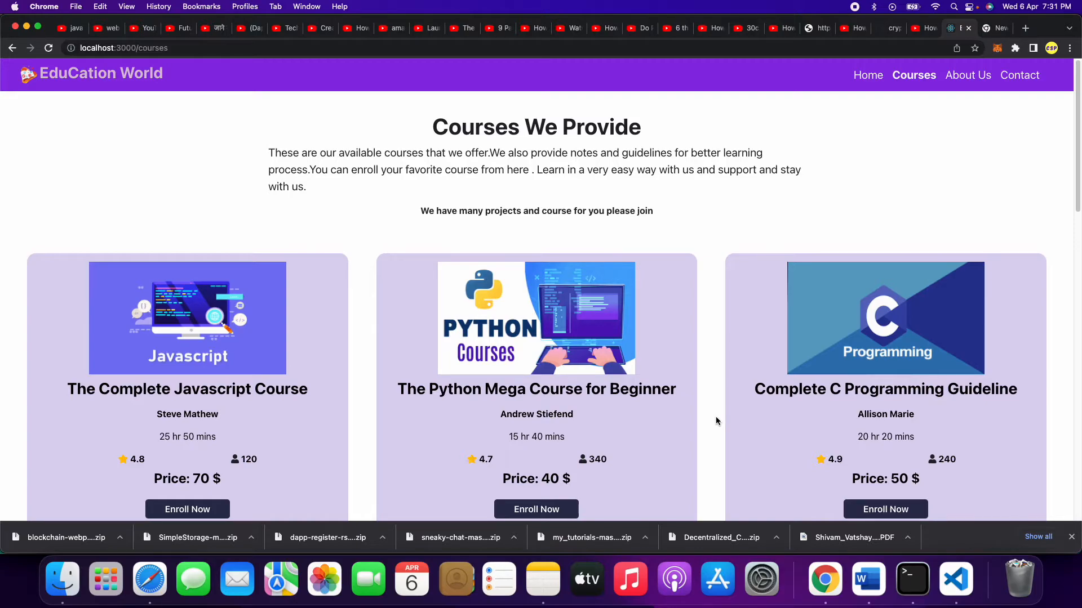
mouse_move(729, 242)
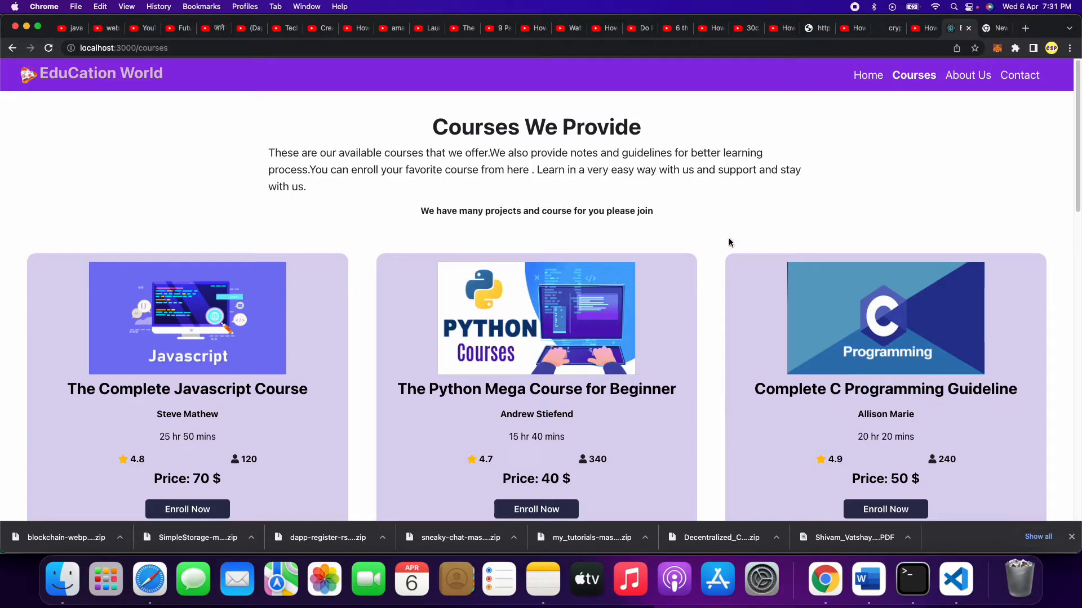
mouse_move(756, 204)
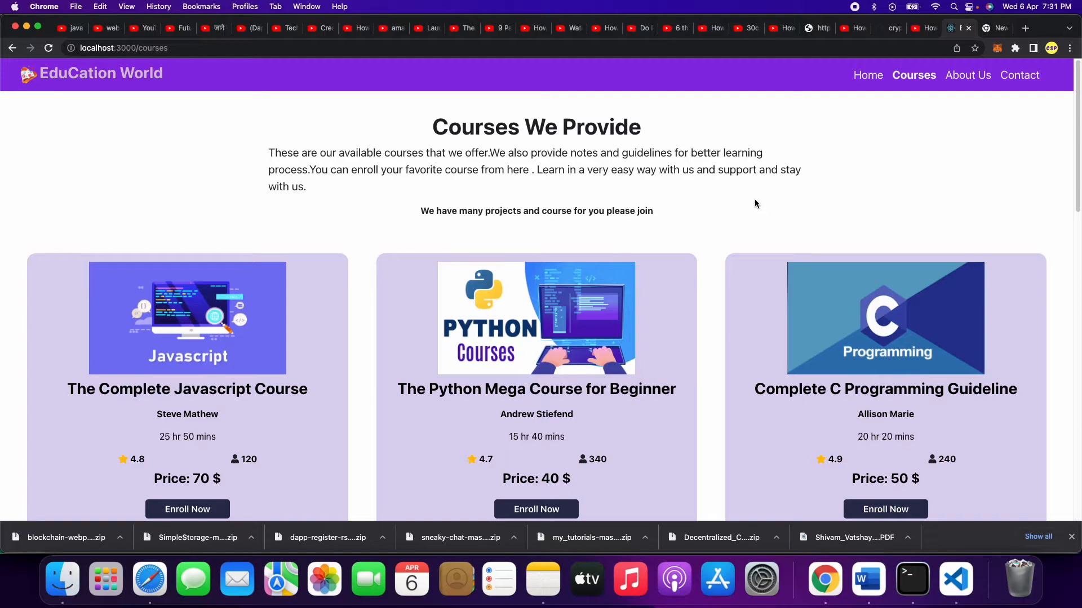
mouse_move(984, 74)
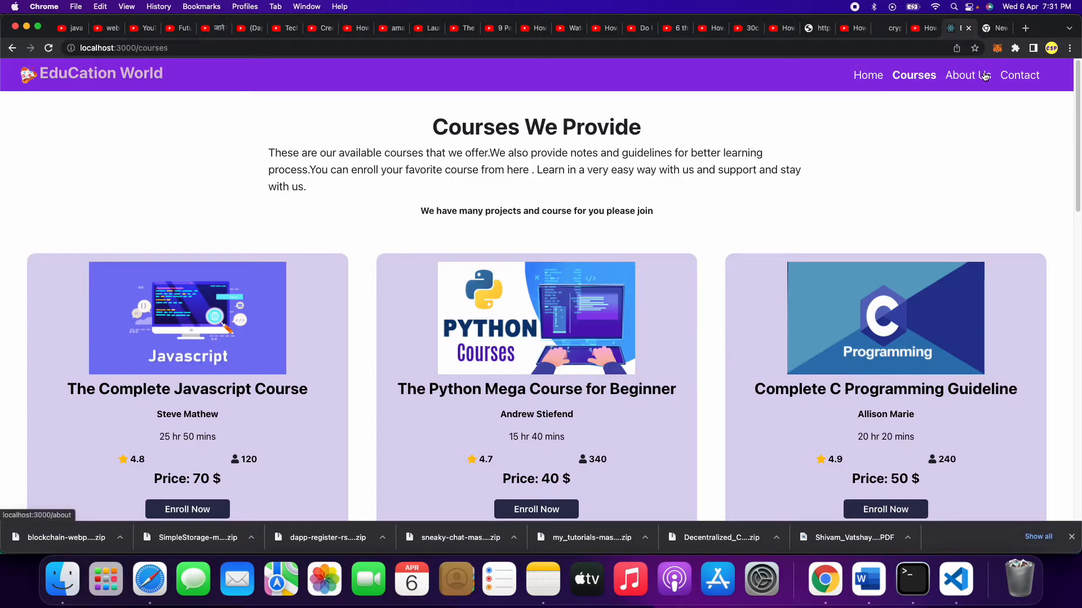
click(968, 75)
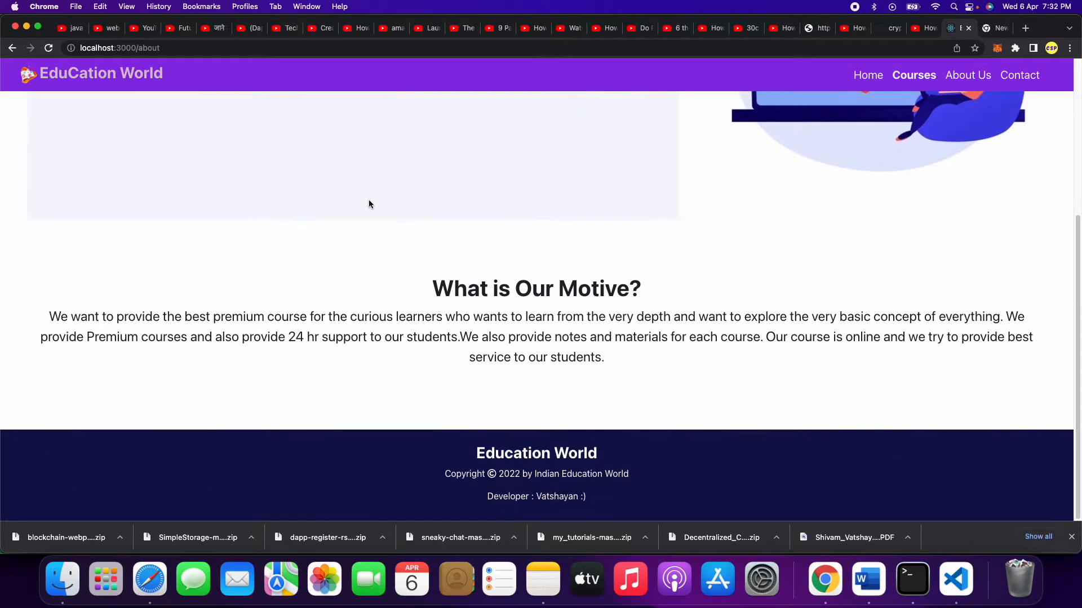
scroll(up, 3)
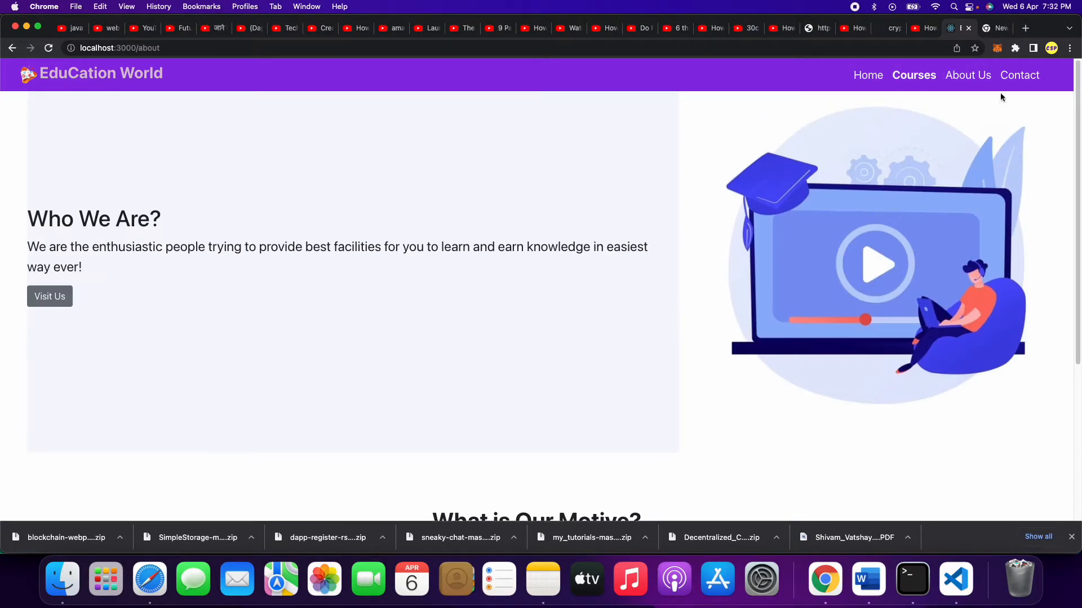
Open the Contact page and scroll to its email, phone and location details.
click(1020, 75)
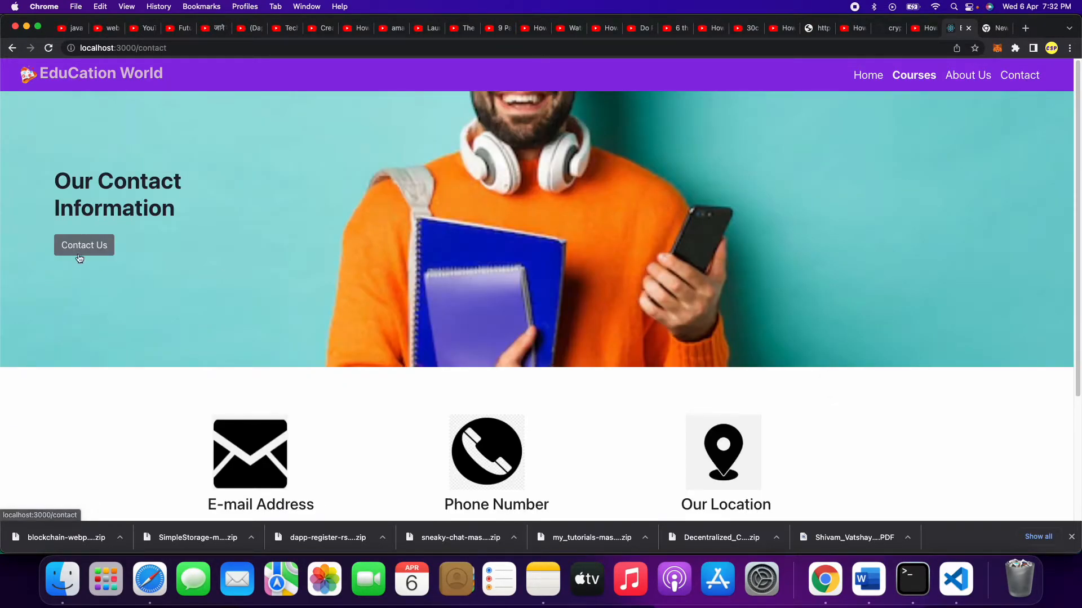
scroll(down, 3)
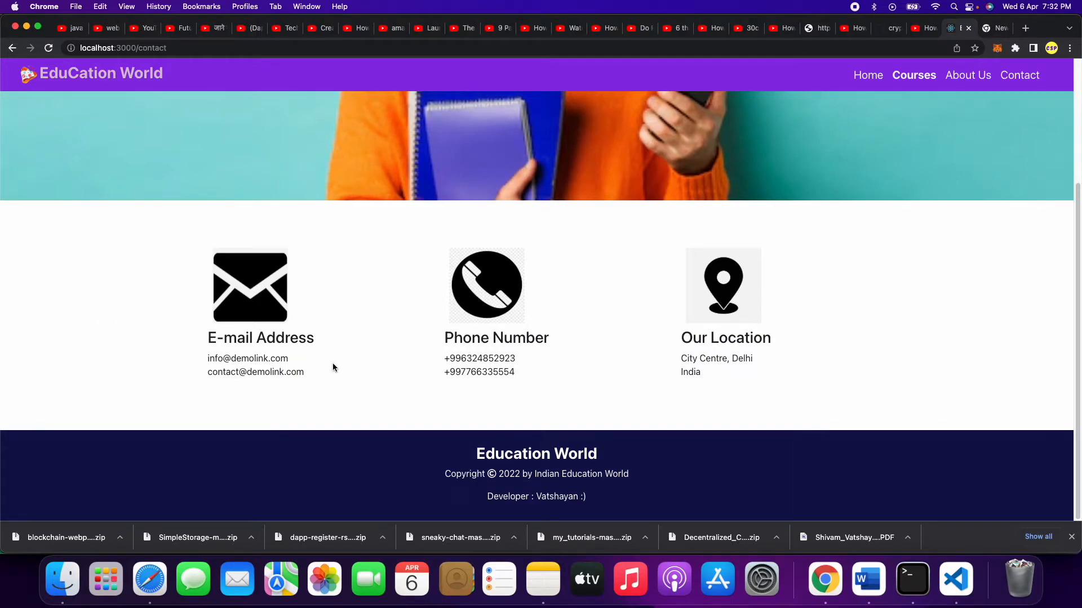
mouse_move(288, 362)
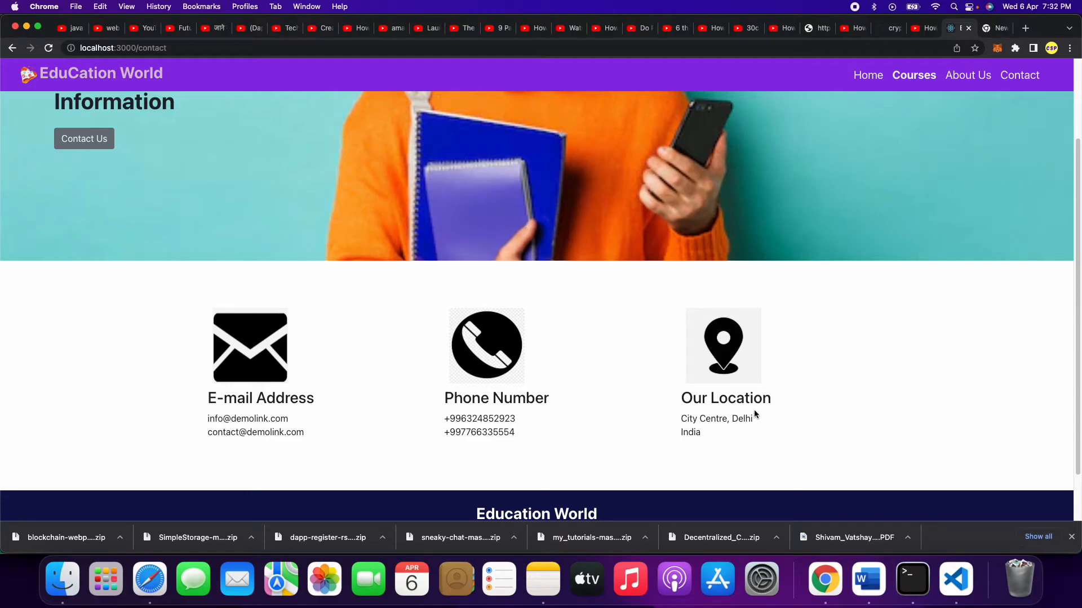
scroll(down, 3)
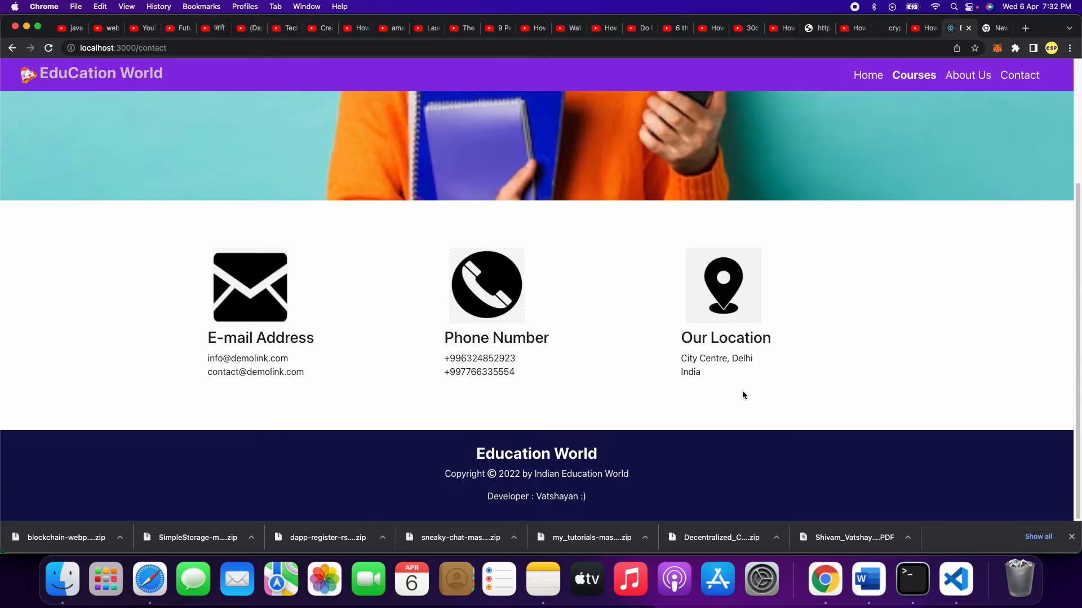
mouse_move(772, 401)
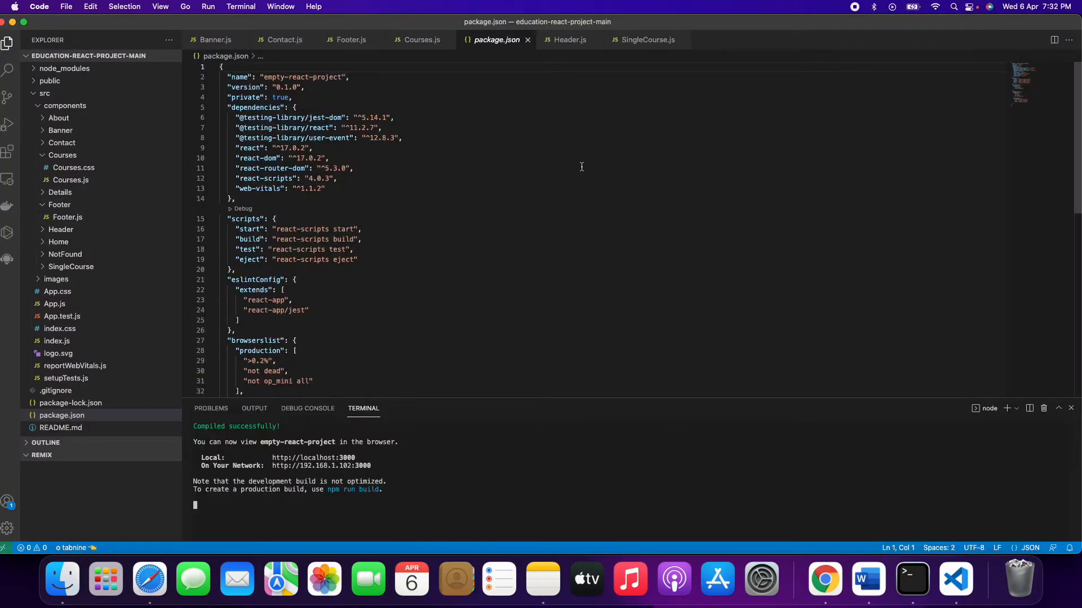
mouse_move(431, 204)
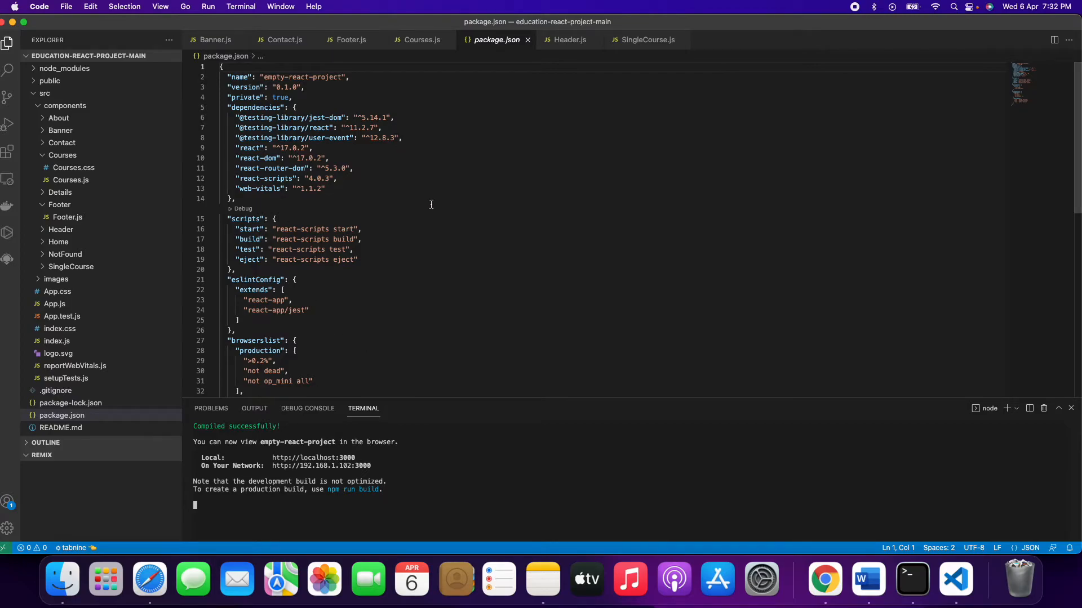
mouse_move(88, 294)
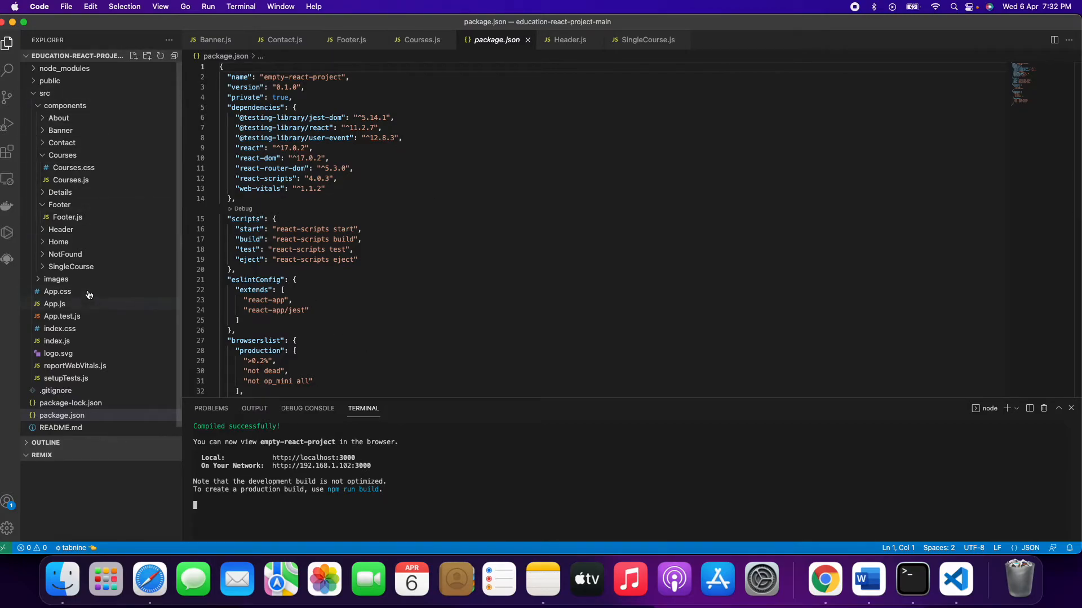
Expand src/components/Contact in the Explorer, view Contact.css, then open Contact.js.
click(45, 93)
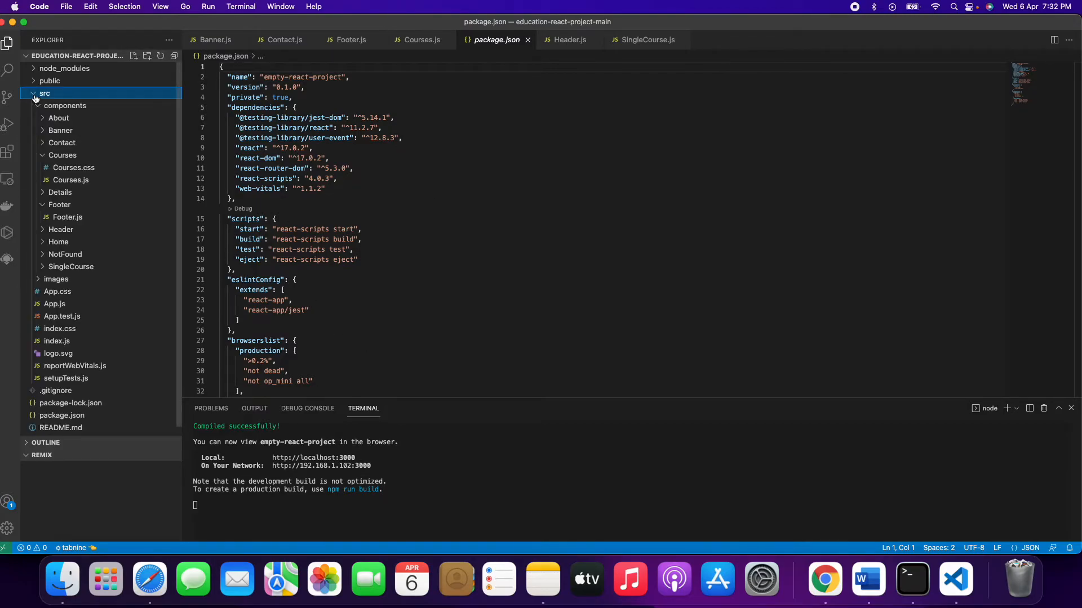
click(61, 143)
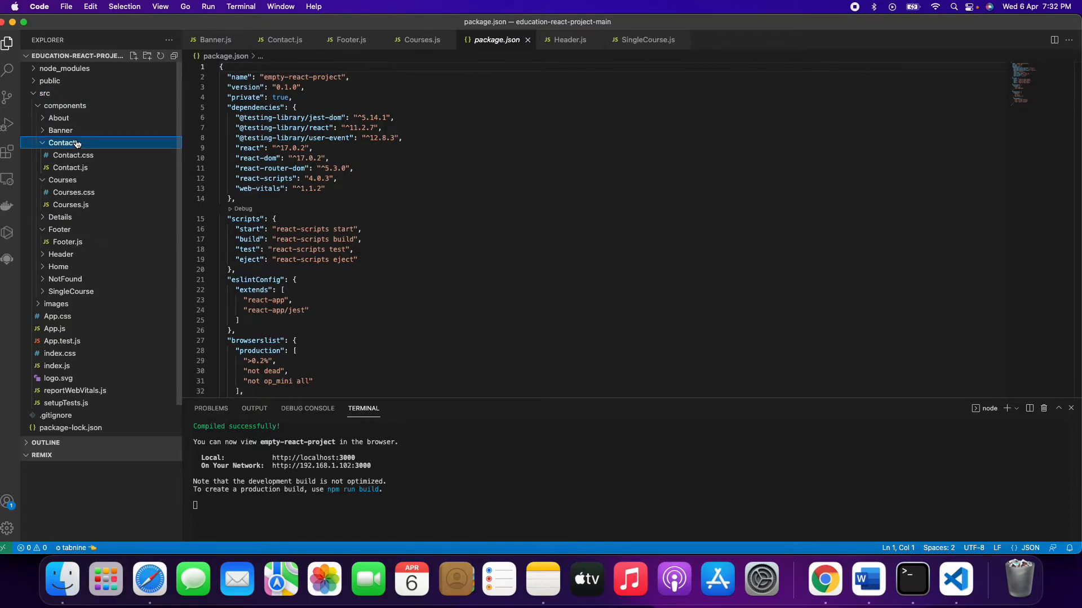
click(74, 155)
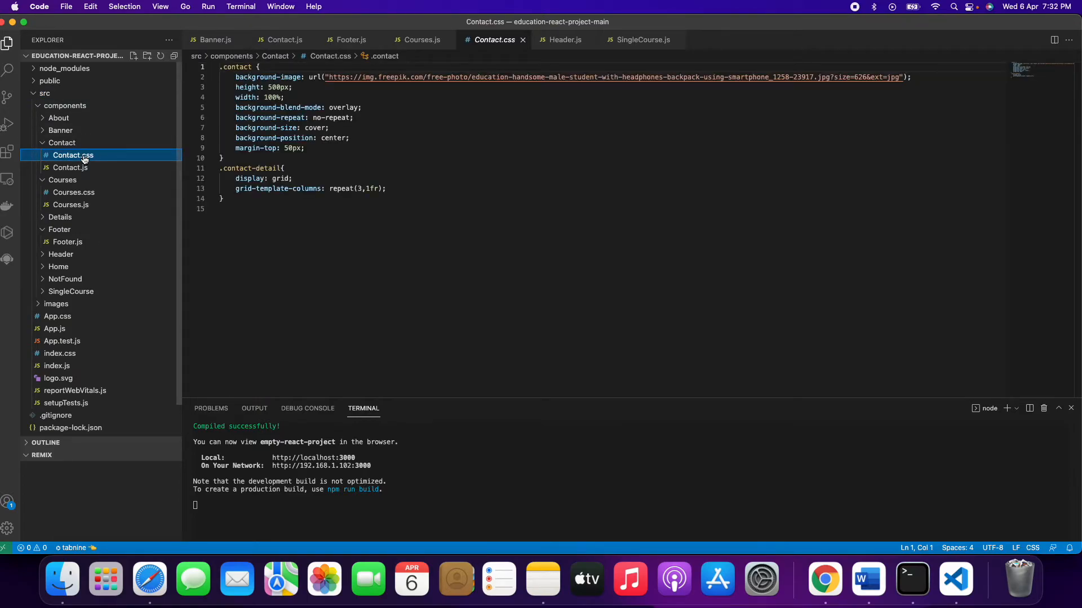
click(69, 168)
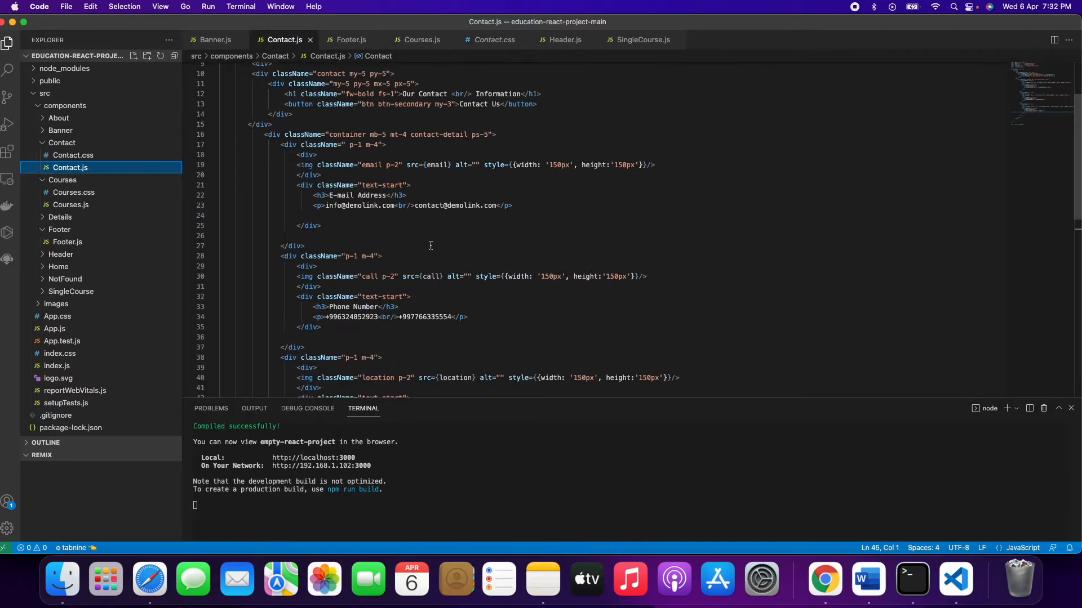
click(824, 579)
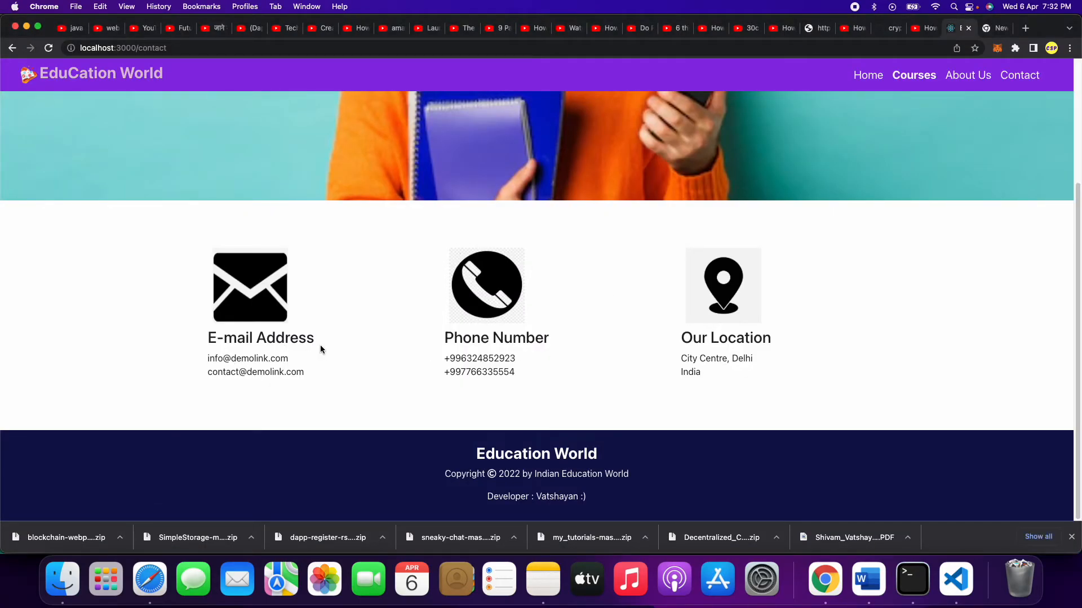
click(955, 579)
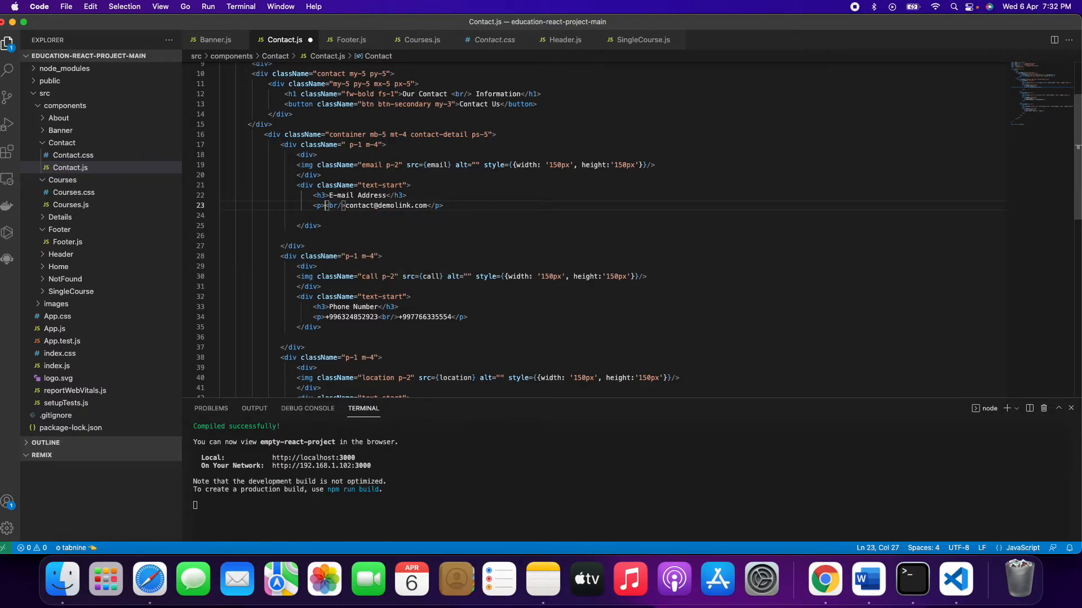
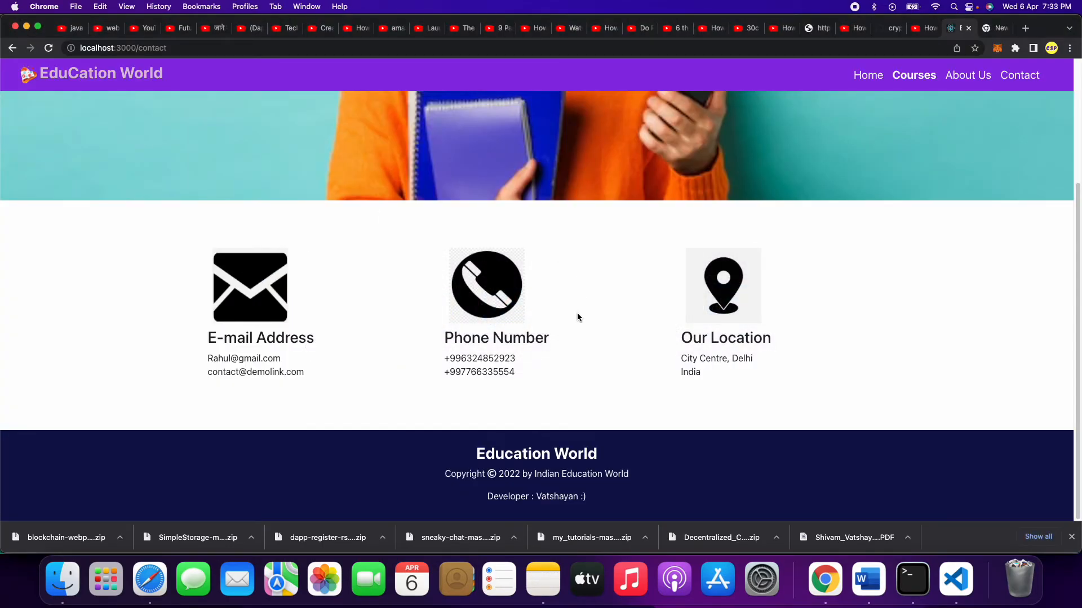
mouse_move(244, 355)
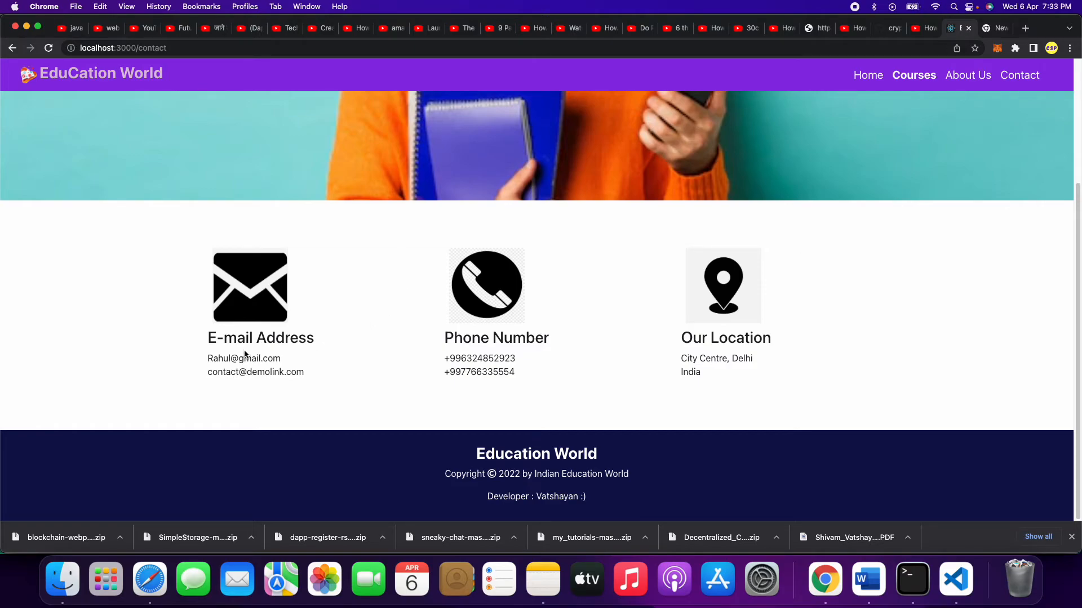
mouse_move(337, 370)
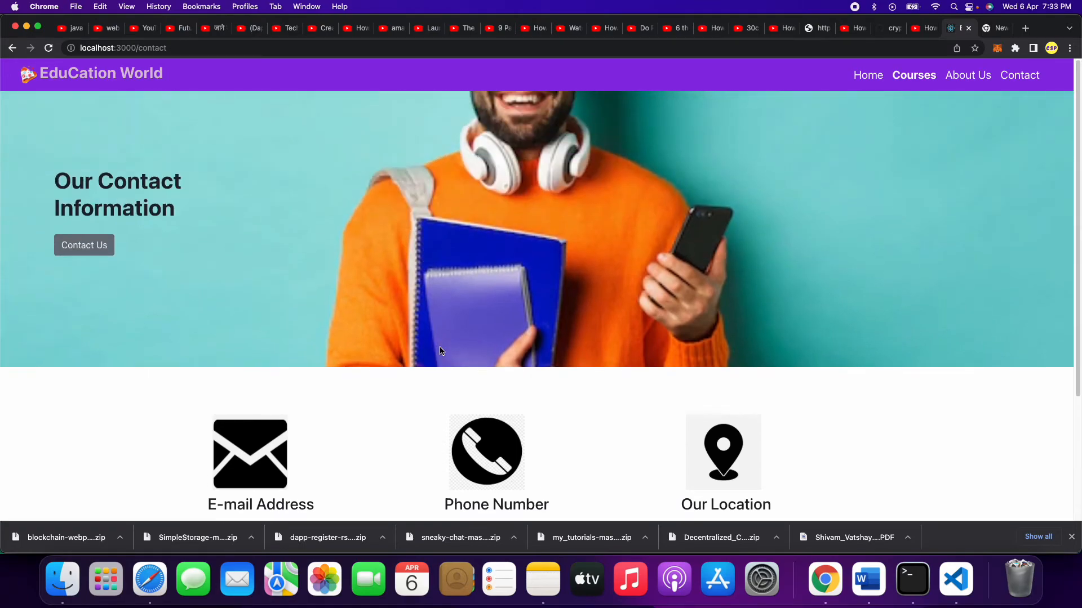
scroll(down, 3)
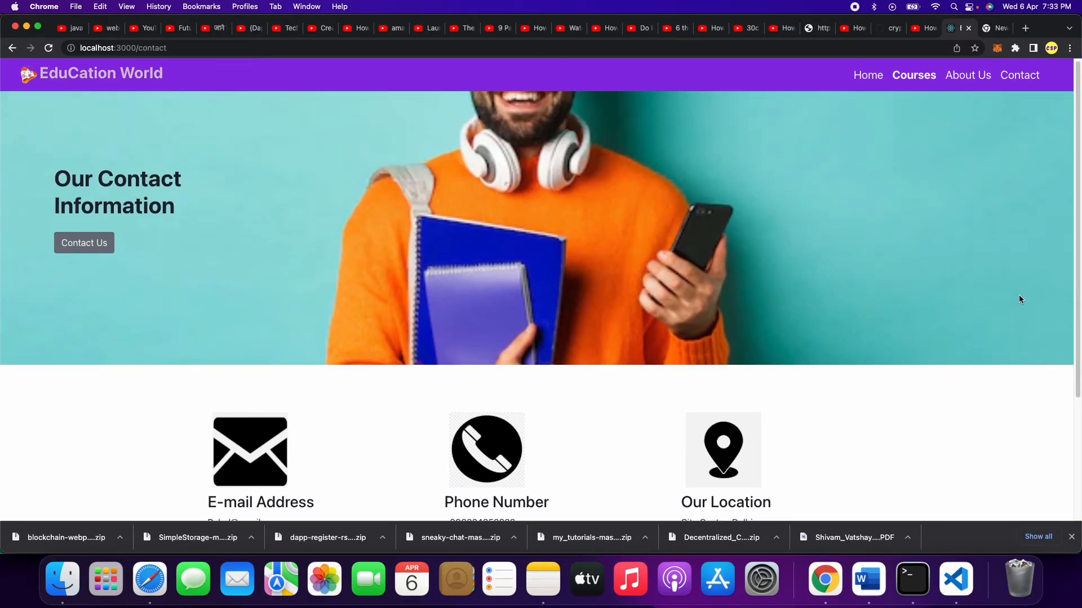
mouse_move(888, 76)
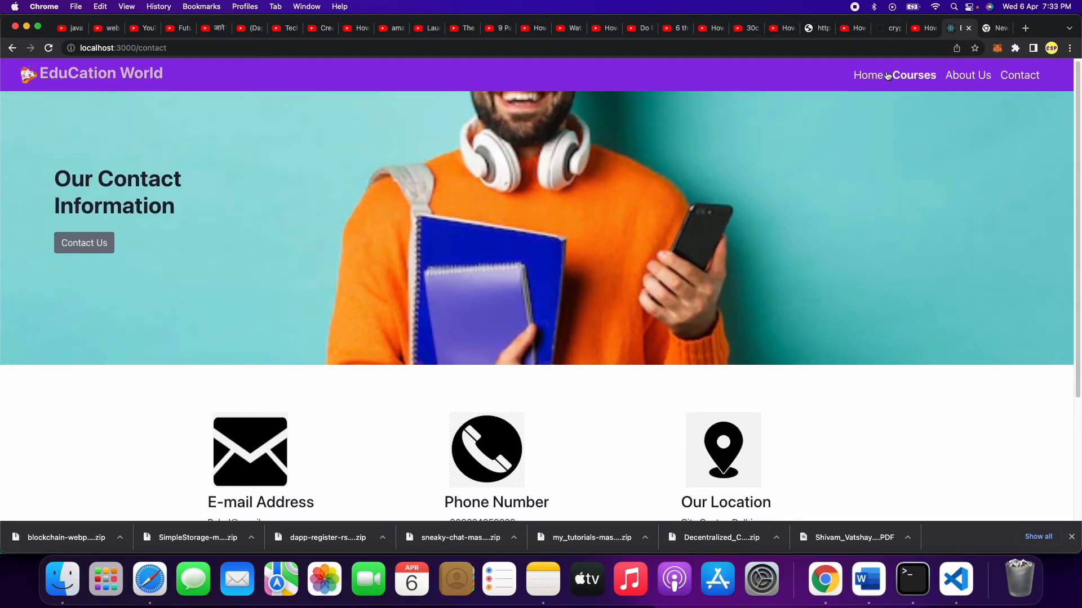
Return to the site's Home page with the Welcome to Indian Education World banner.
click(868, 75)
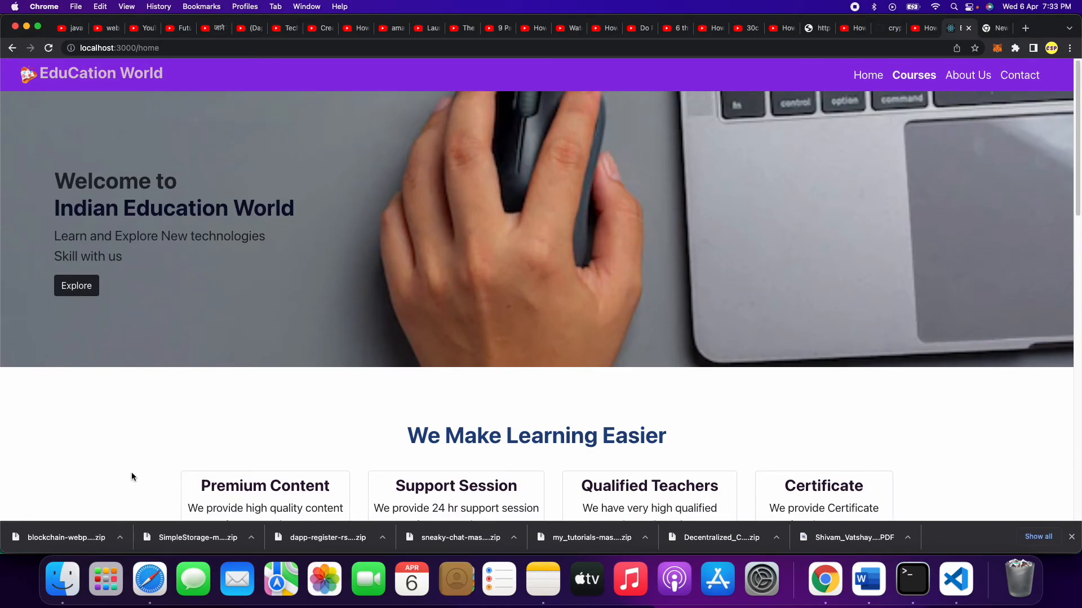
mouse_move(143, 473)
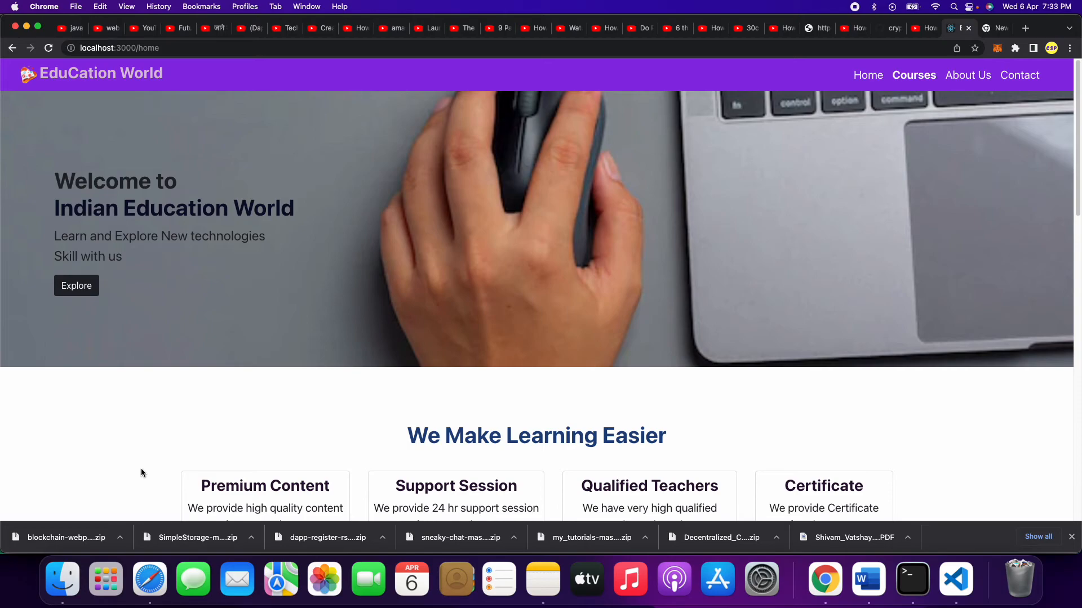
mouse_move(189, 445)
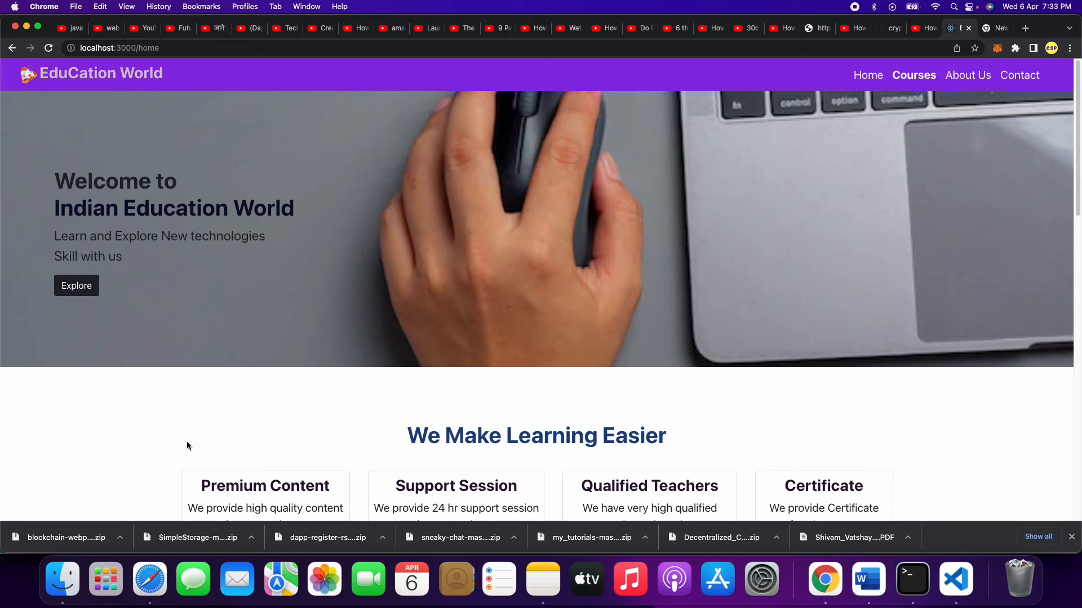
mouse_move(153, 423)
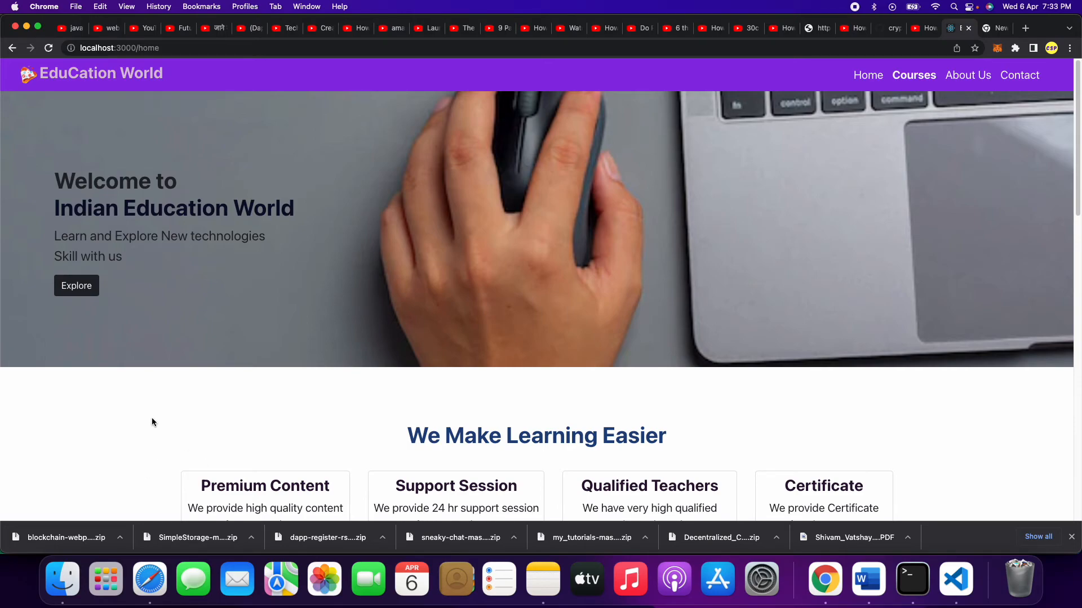
mouse_move(385, 312)
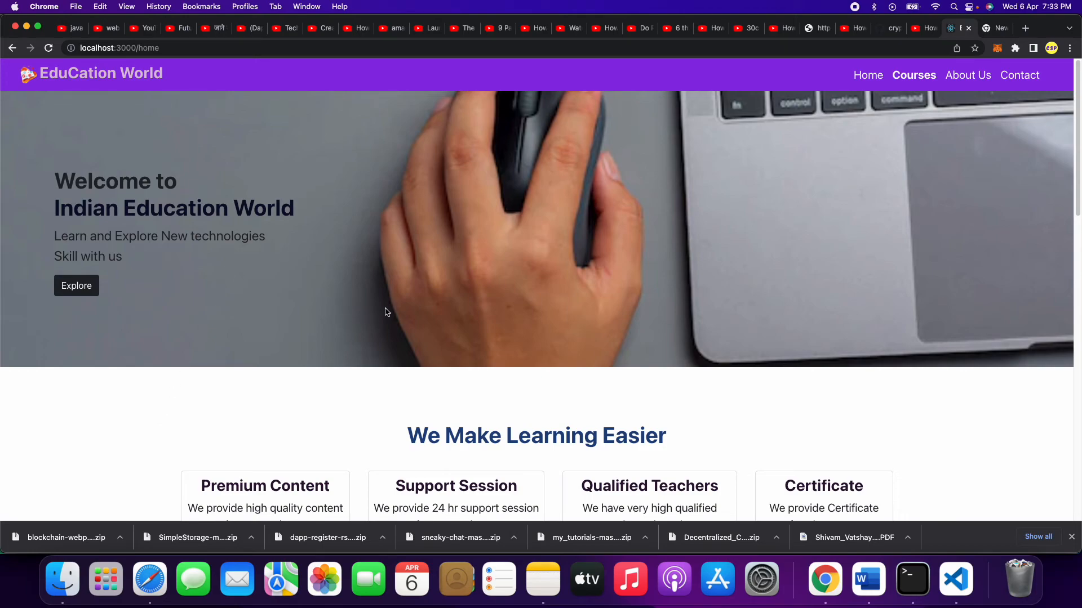
mouse_move(365, 454)
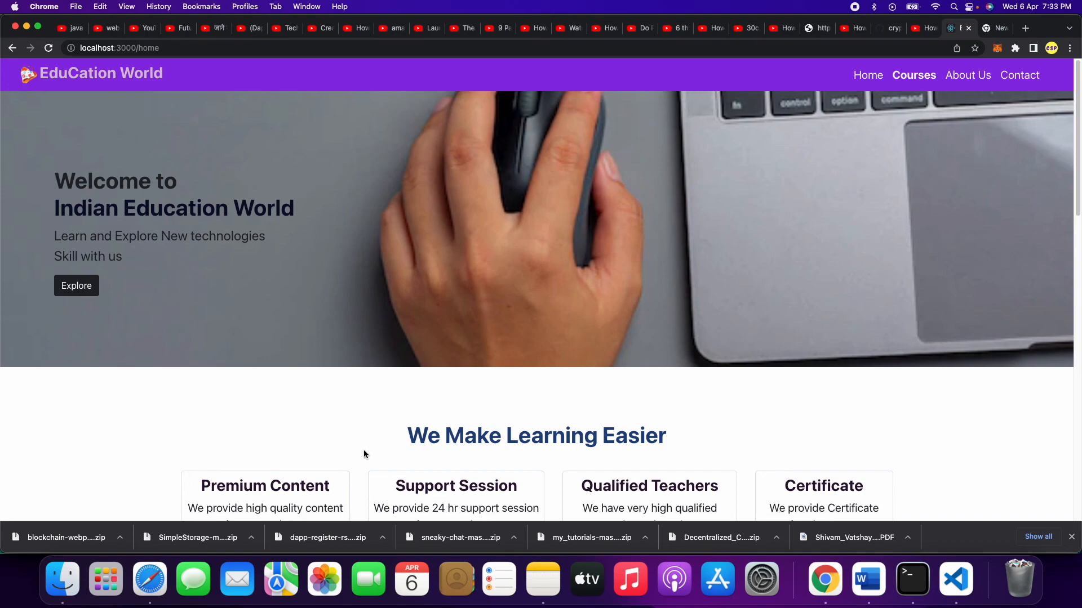
mouse_move(867, 12)
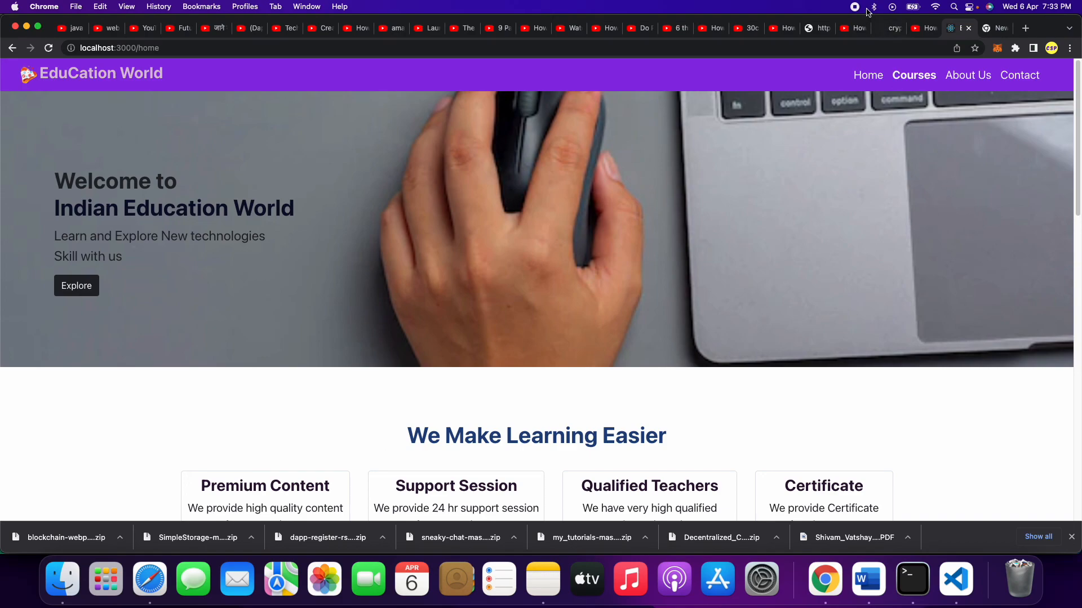